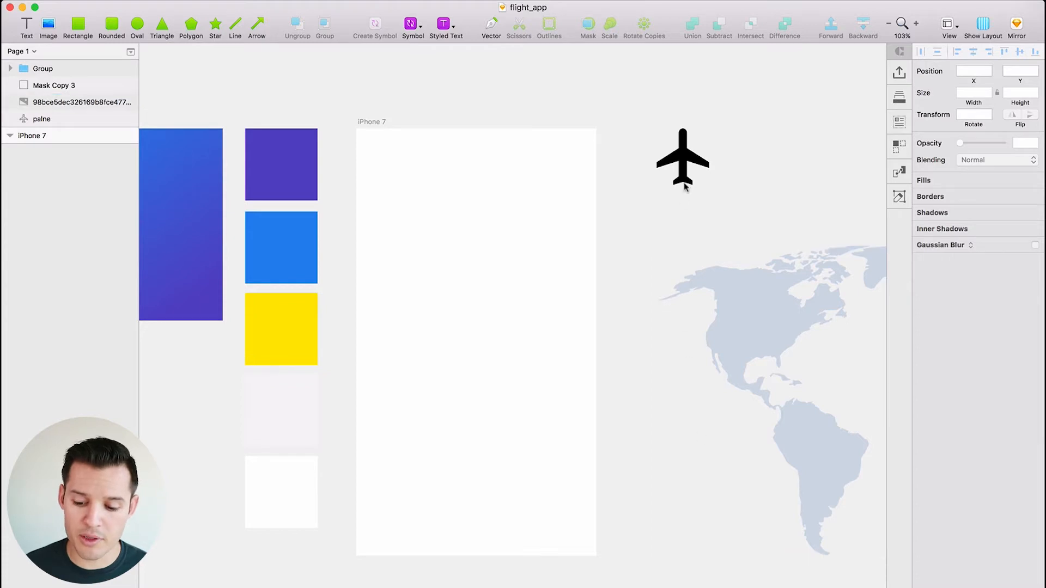
Step: Paste the grey wireframe layers into the iPhone 7 artboard: header, title, origin/destination and ticket labels
left_click(747, 291)
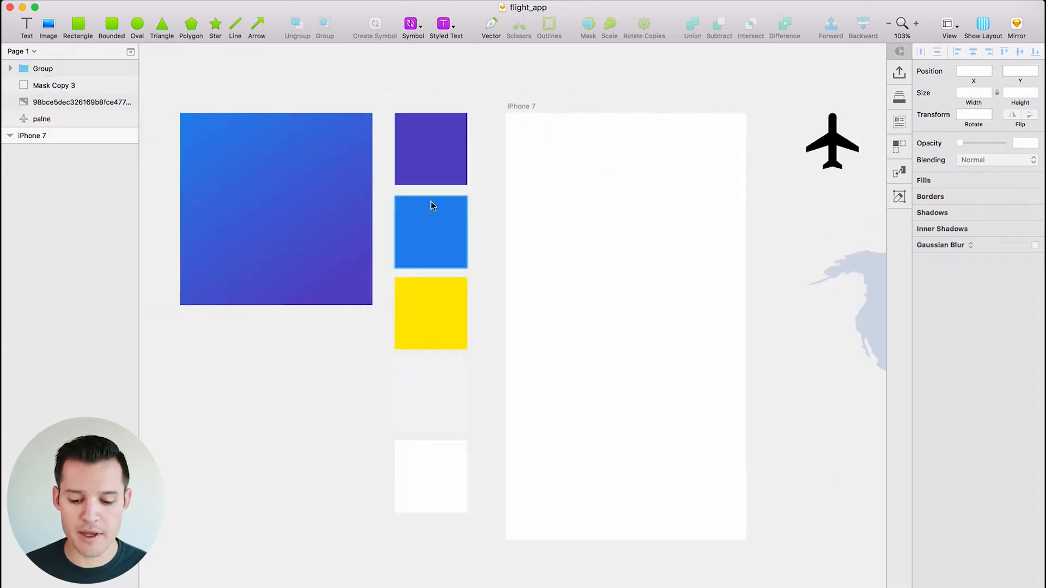
left_click(276, 208)
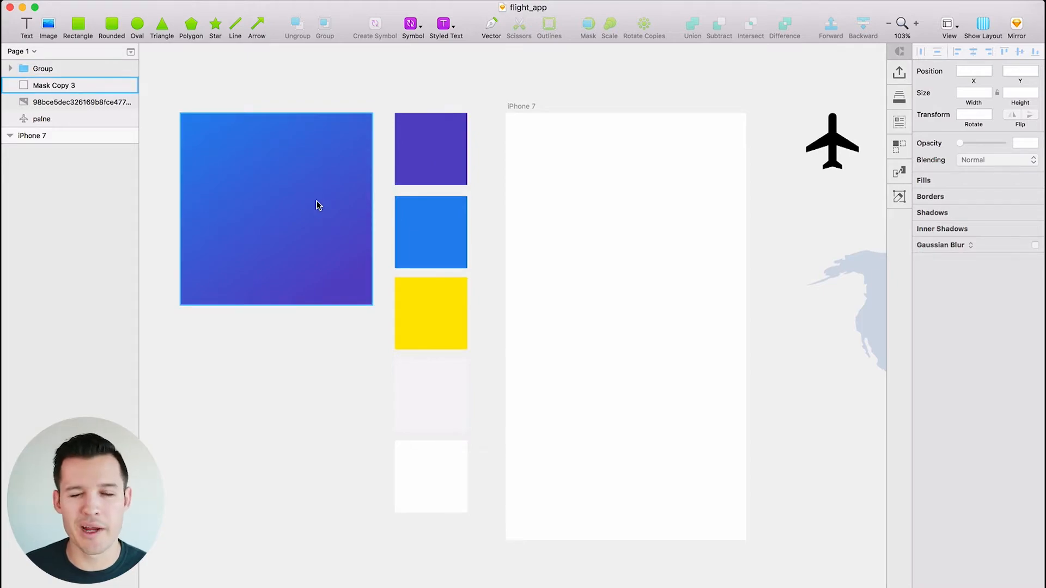
left_click(32, 136)
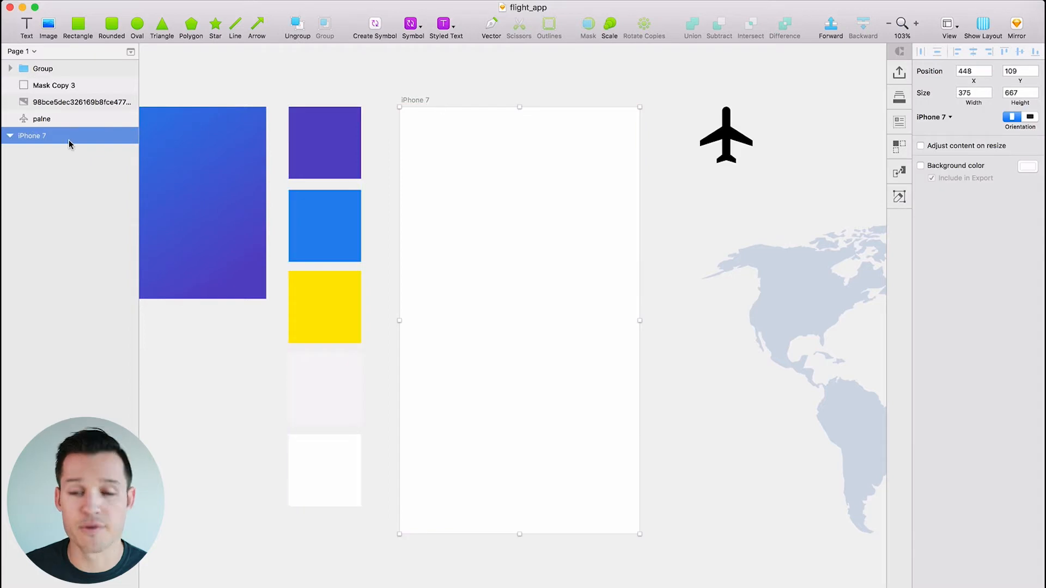
mouse_move(338, 76)
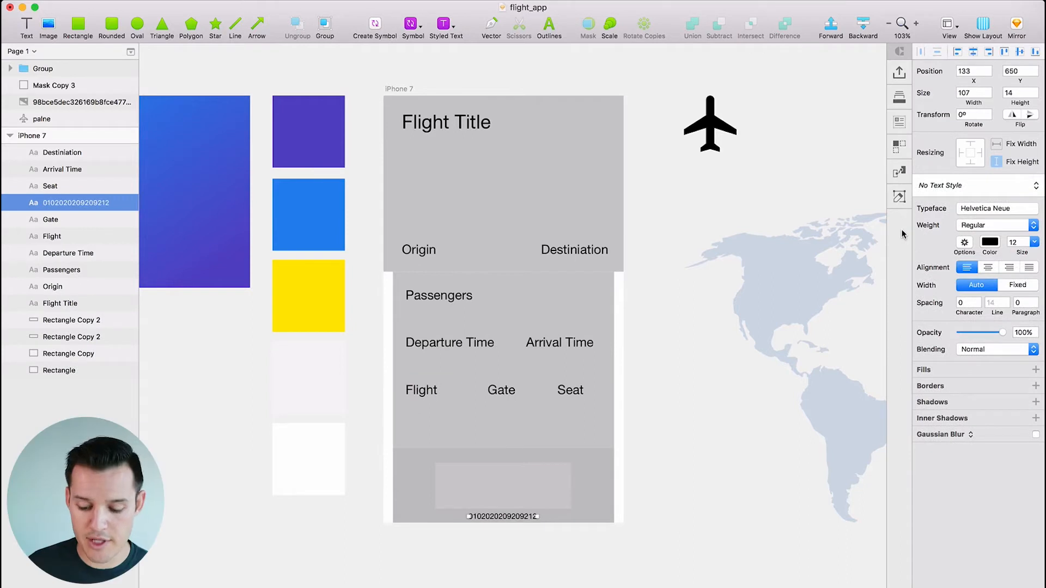
mouse_move(412, 88)
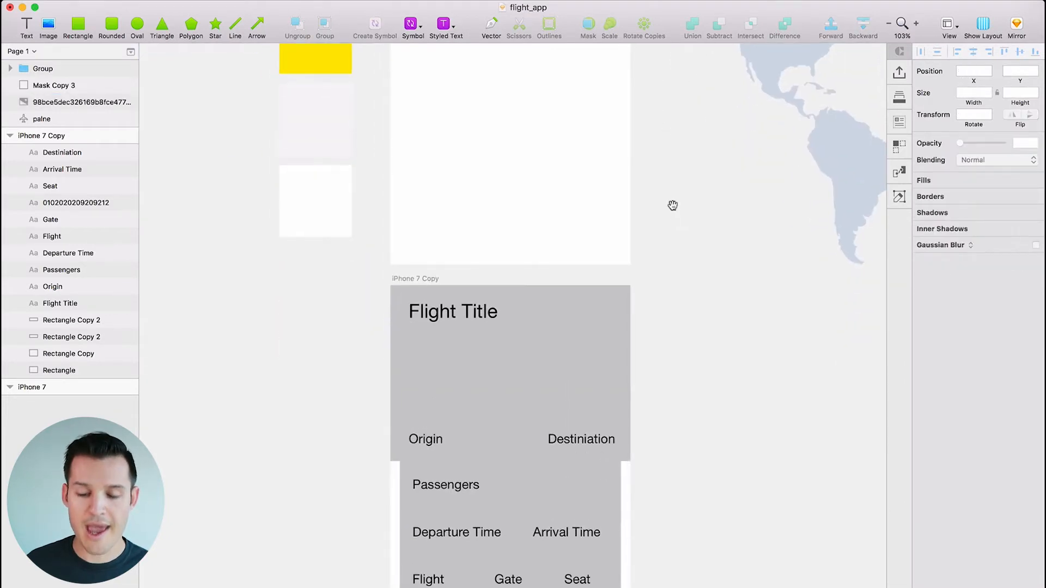
mouse_move(673, 208)
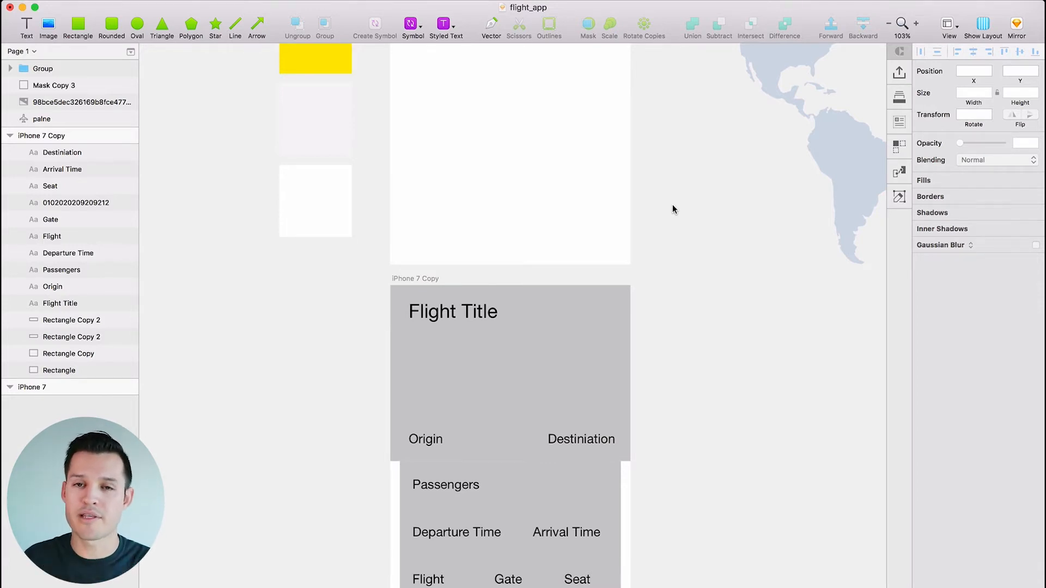
mouse_move(659, 194)
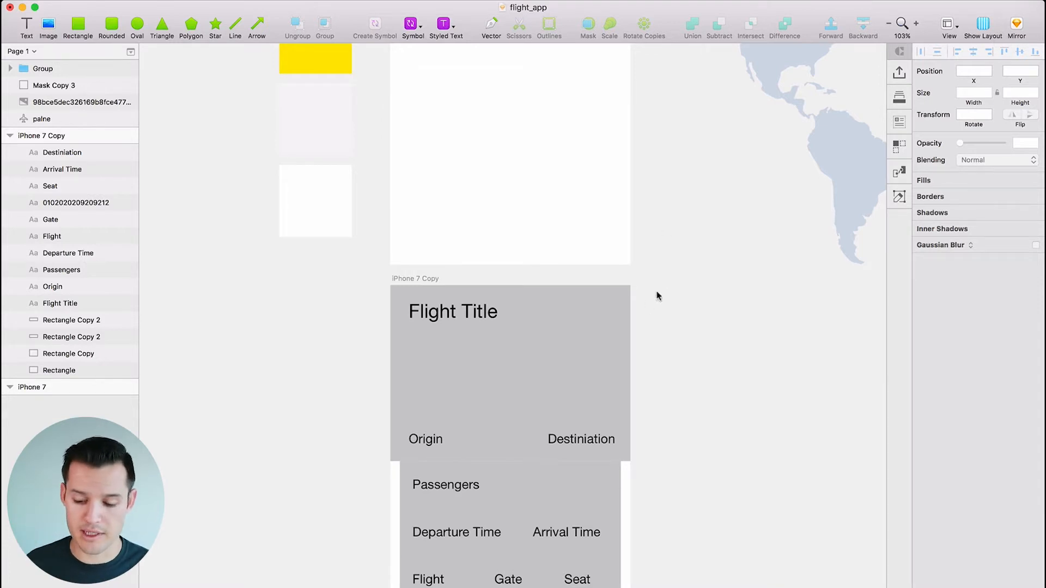
Step: Duplicate the artboard and reduce the original iPhone 7 to the 375×275 header rectangle
left_click(59, 370)
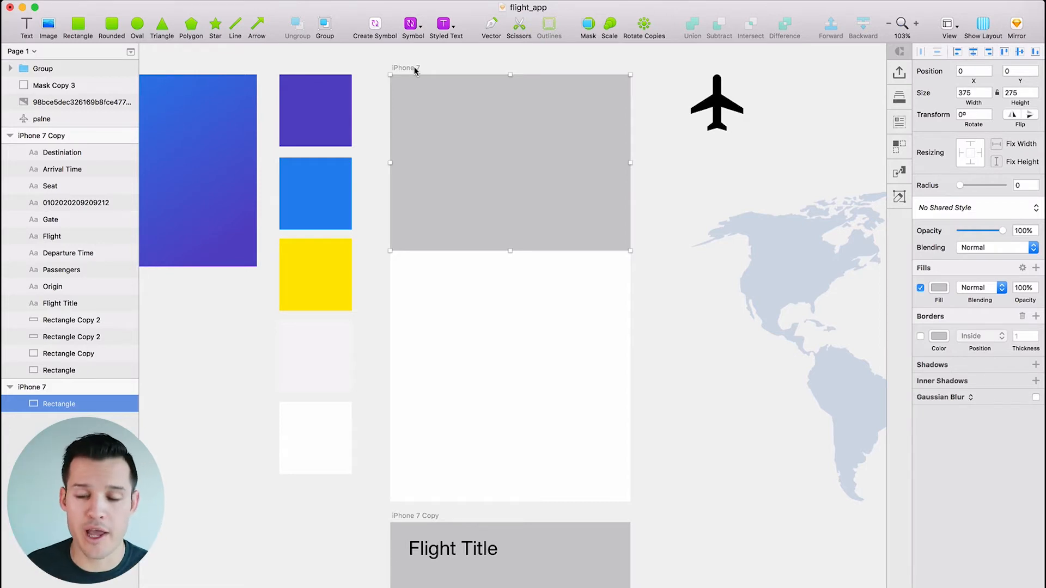
mouse_move(454, 64)
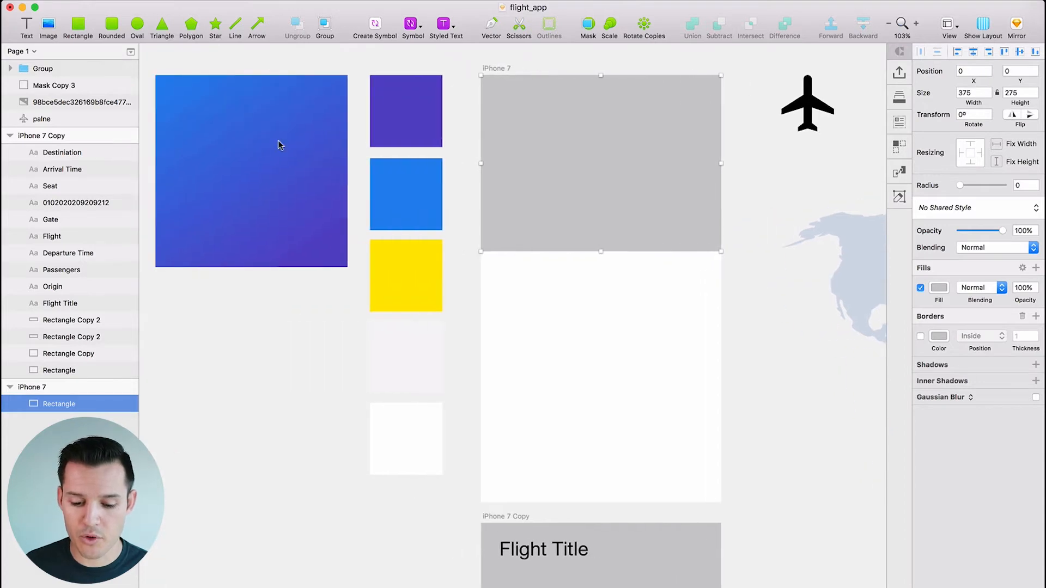
Step: Fill the header rectangle with the sample square's blue-to-purple linear gradient
left_click(54, 85)
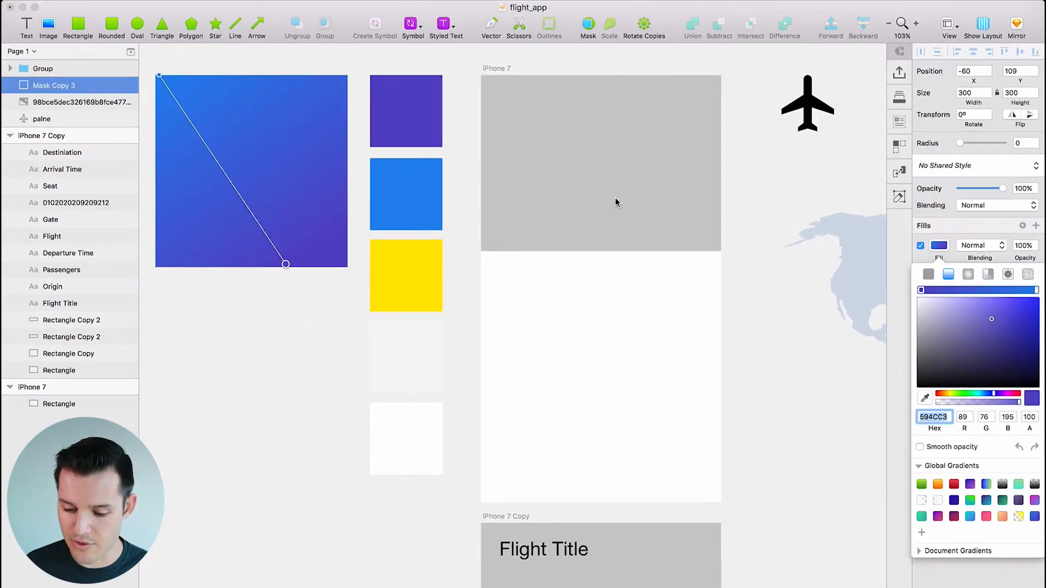
left_click(59, 404)
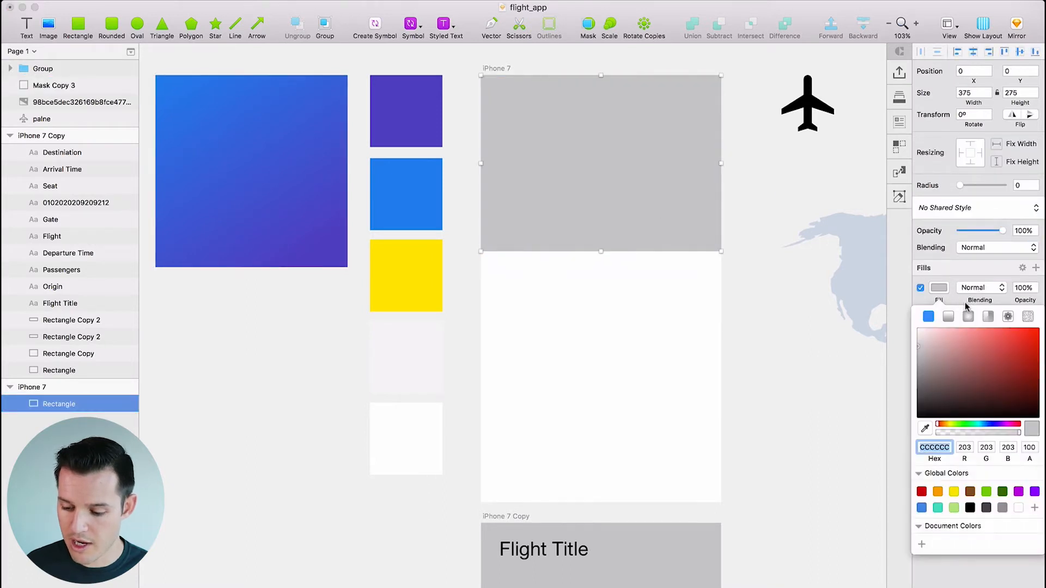
left_click(948, 316)
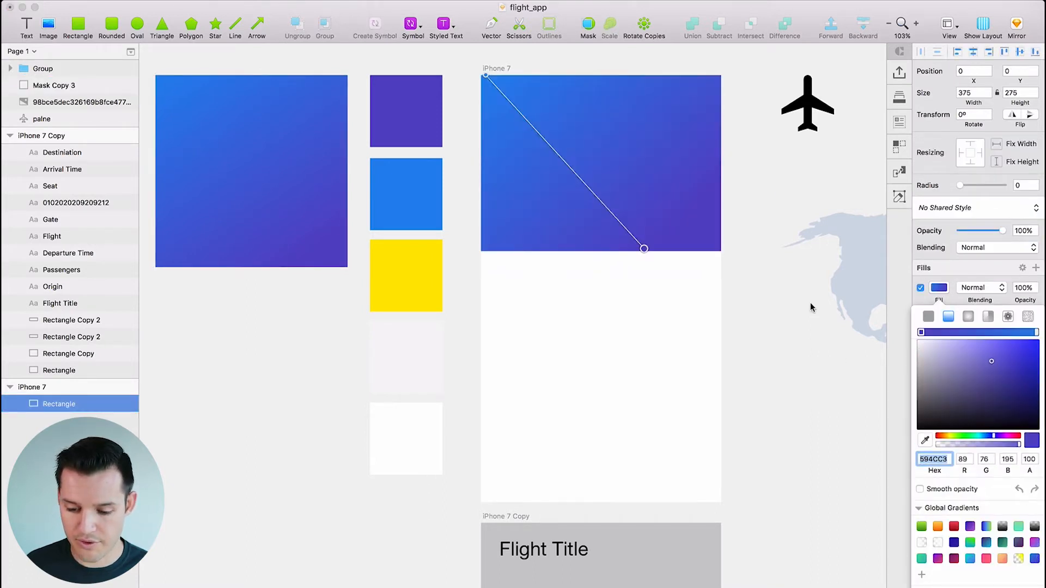
left_click(722, 204)
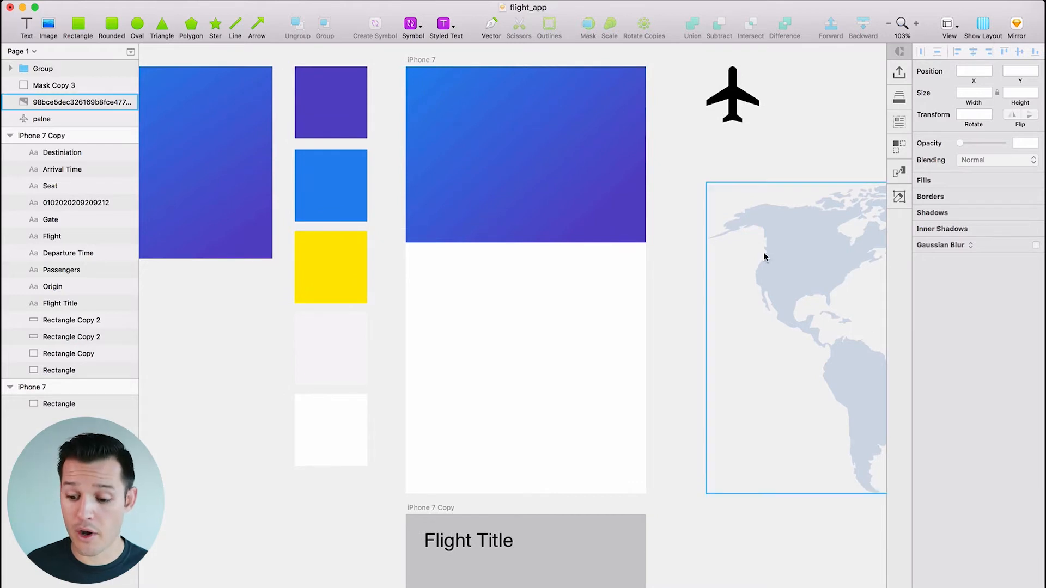
mouse_move(775, 255)
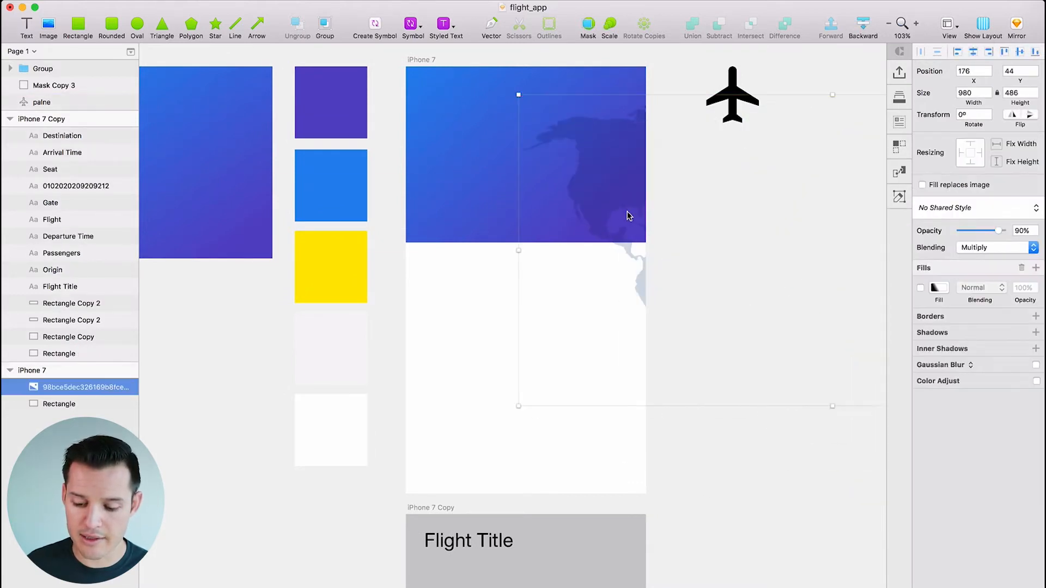
Step: Mask the faint Multiply world map to the header rectangle over the gradient
left_click(59, 404)
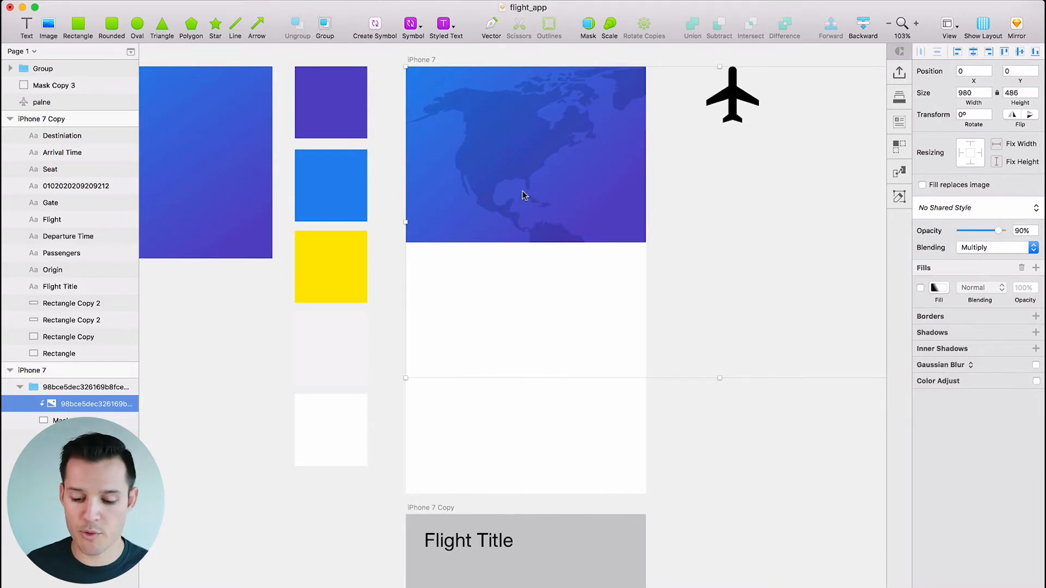
left_click(588, 211)
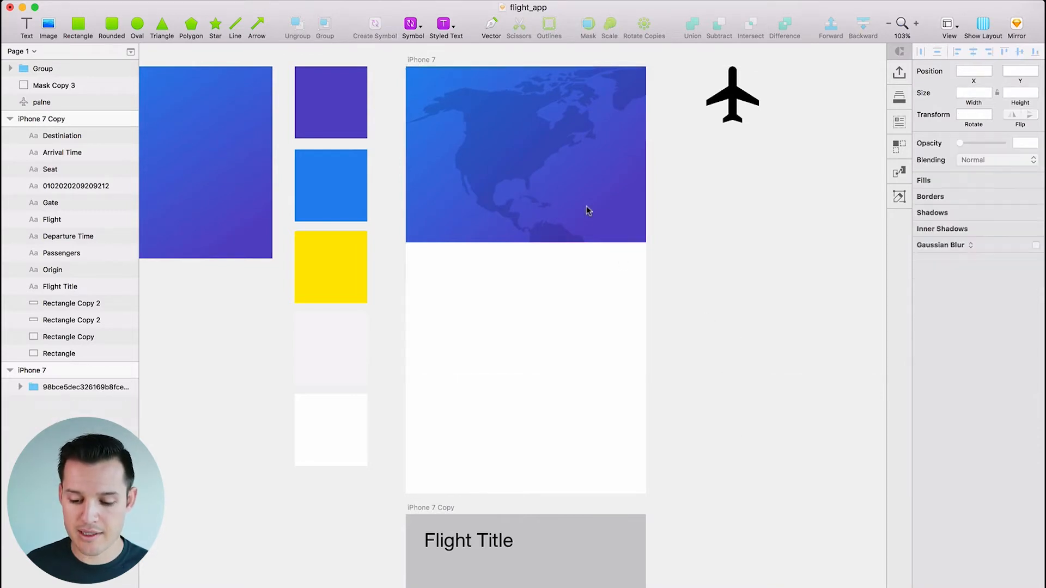
left_click(564, 179)
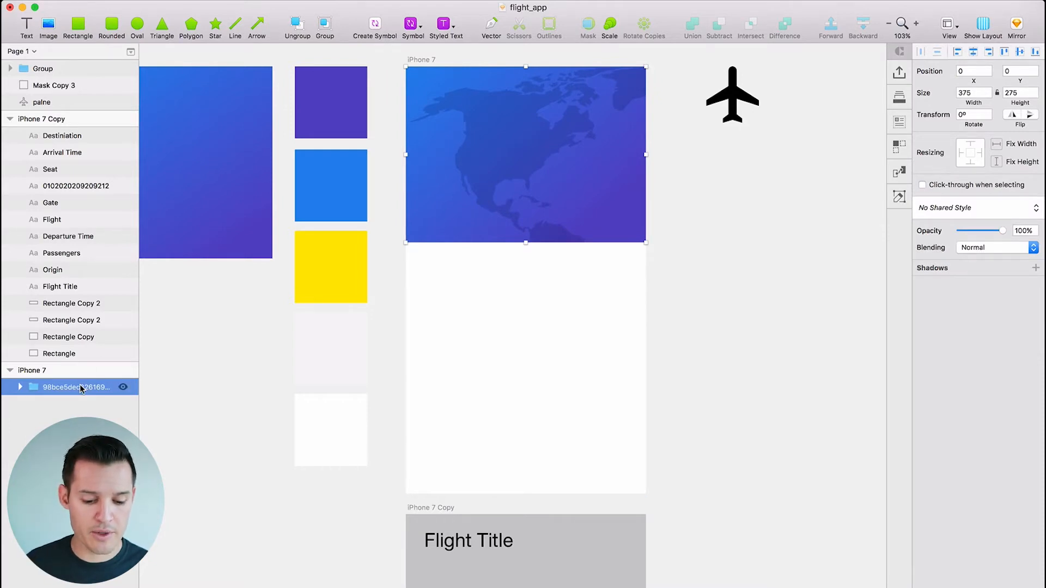
Step: Rename the groups 'background' and 'header' and lock the background group
type("back")
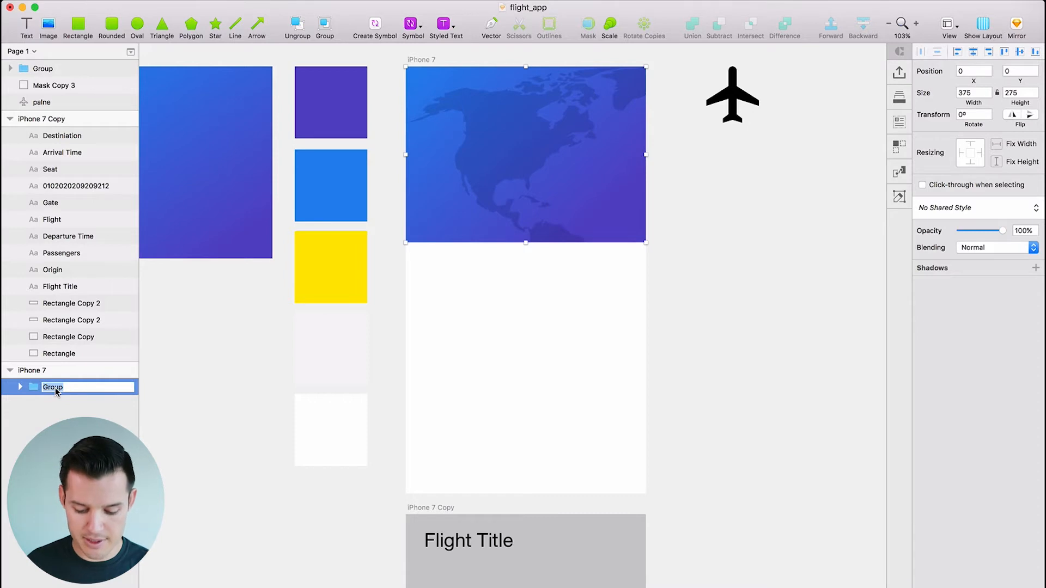
type("header")
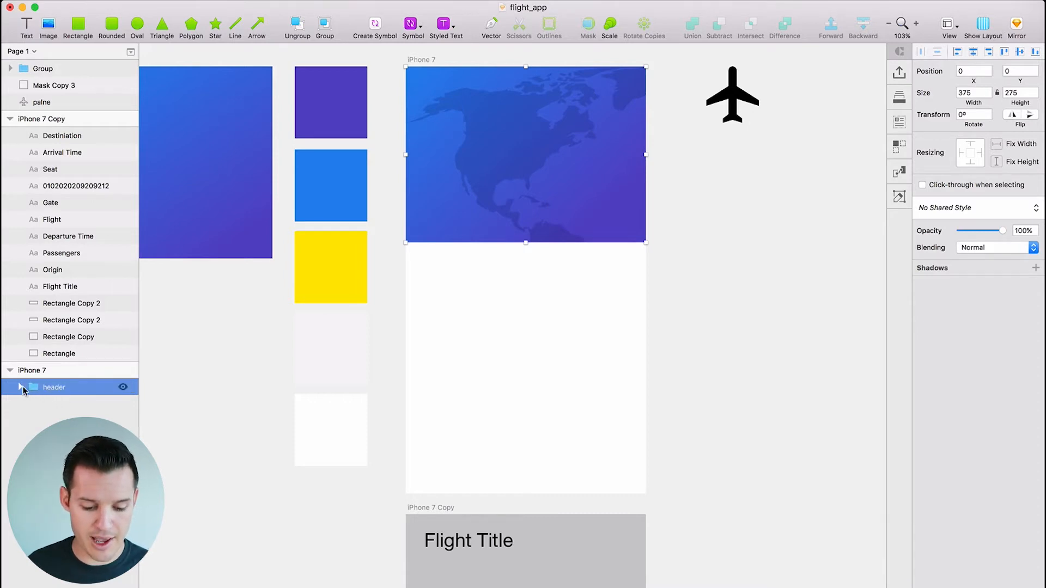
left_click(21, 388)
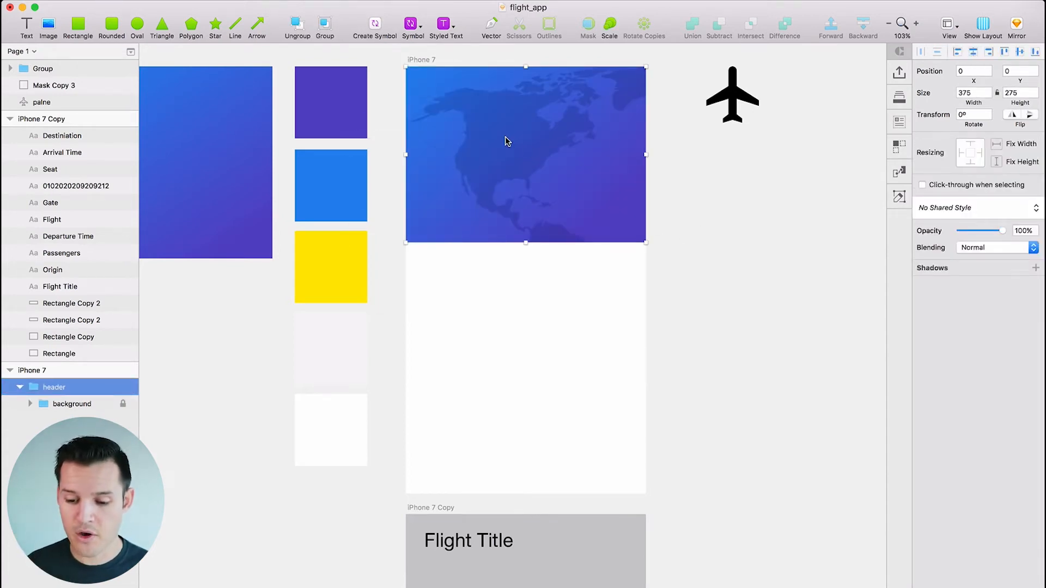
left_click(59, 354)
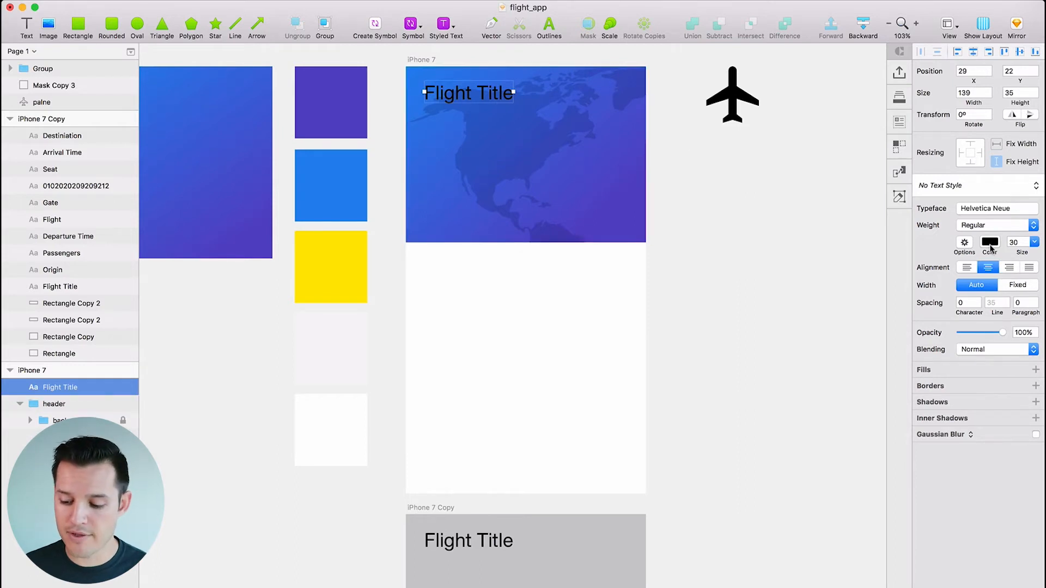
Step: Set the Flight Title typeface to Open Sans with Light weight
left_click(990, 242)
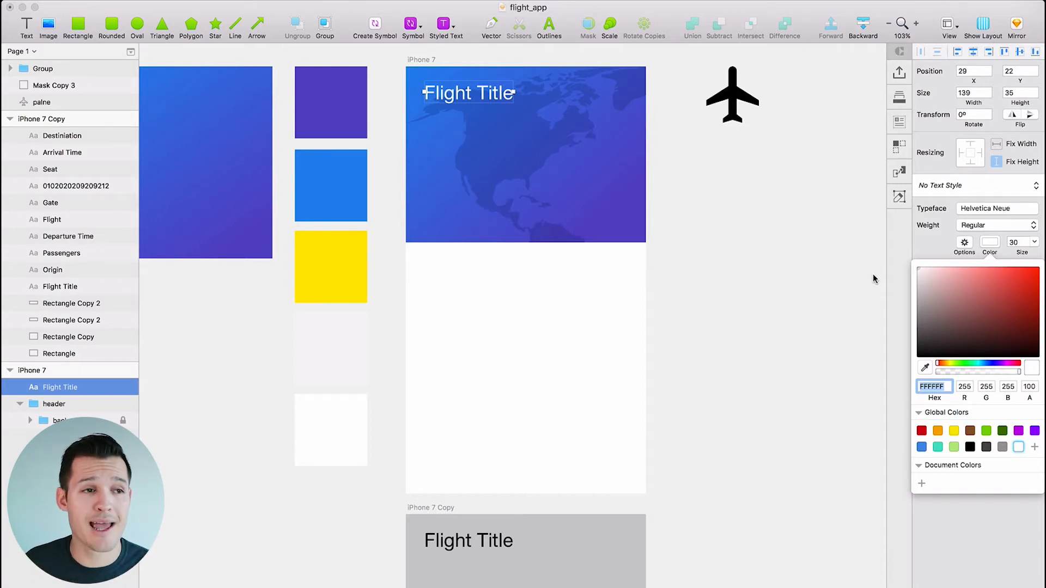
type("open")
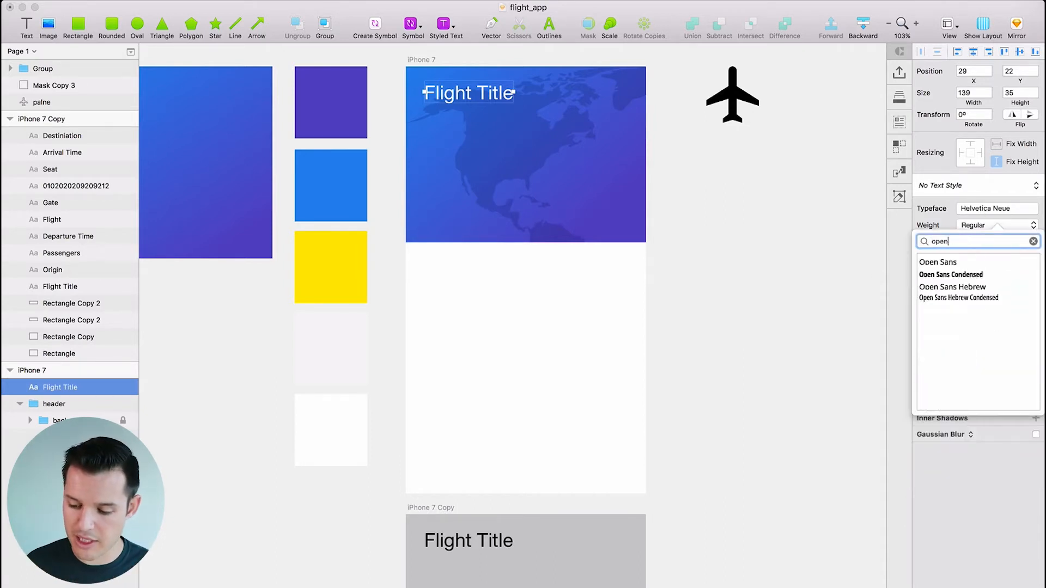
left_click(938, 262)
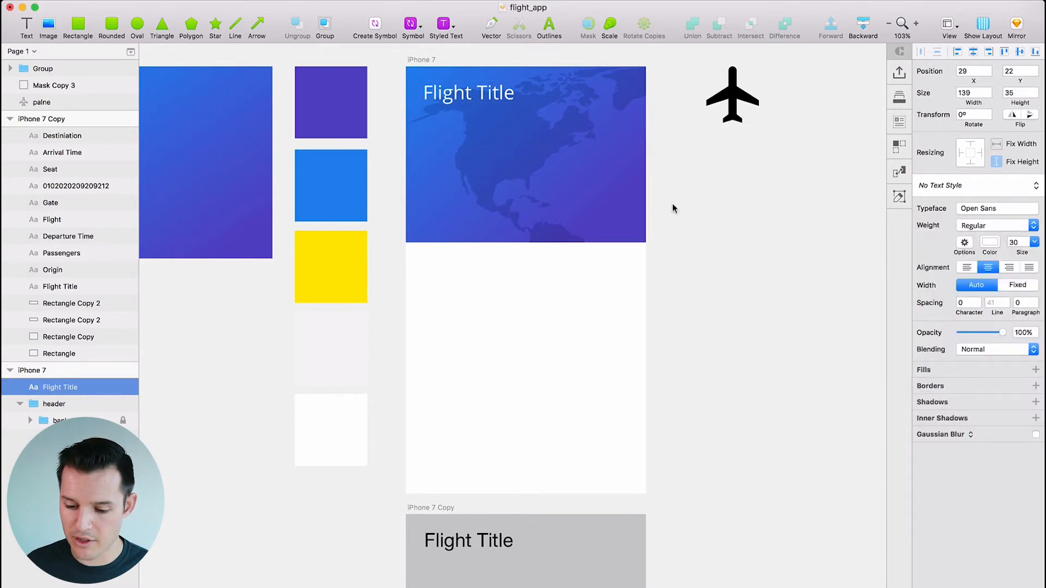
left_click(994, 225)
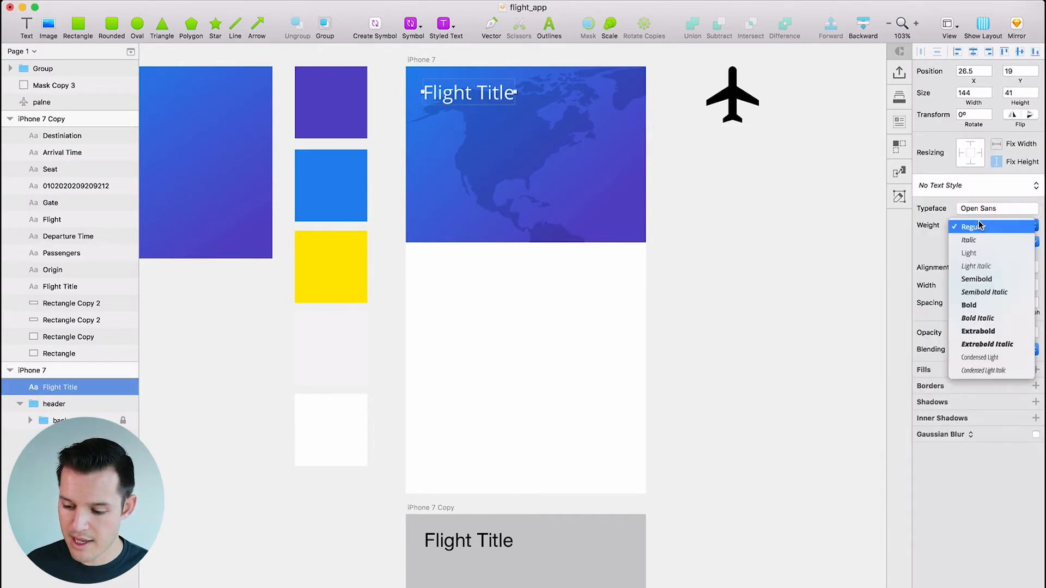
left_click(975, 279)
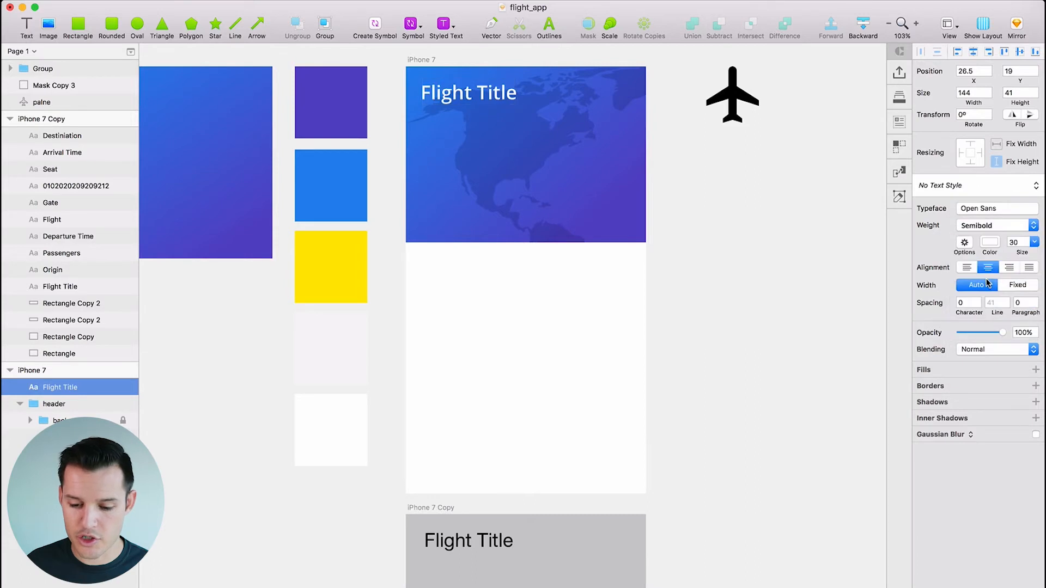
left_click(994, 208)
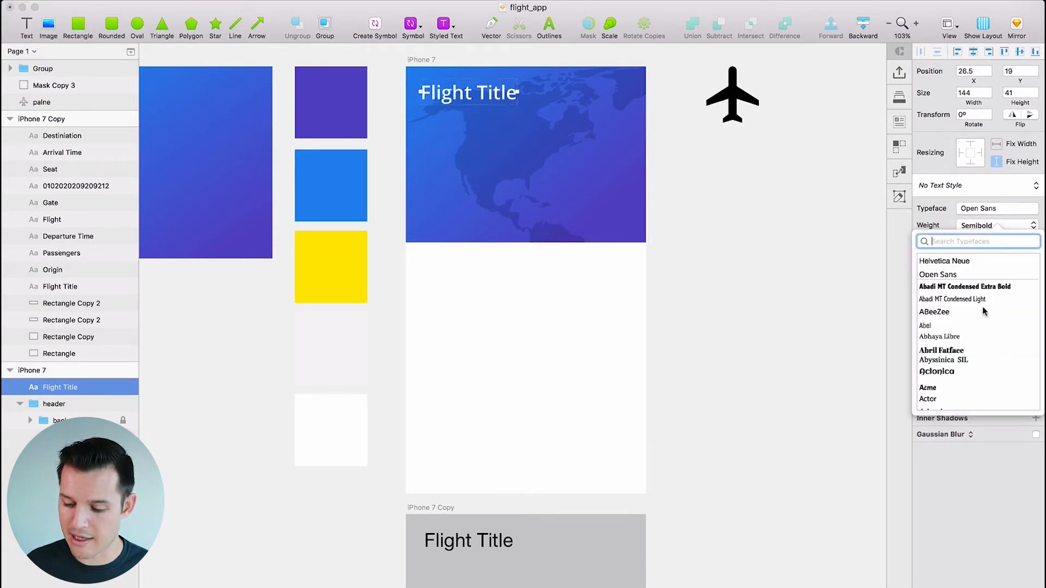
left_click(994, 225)
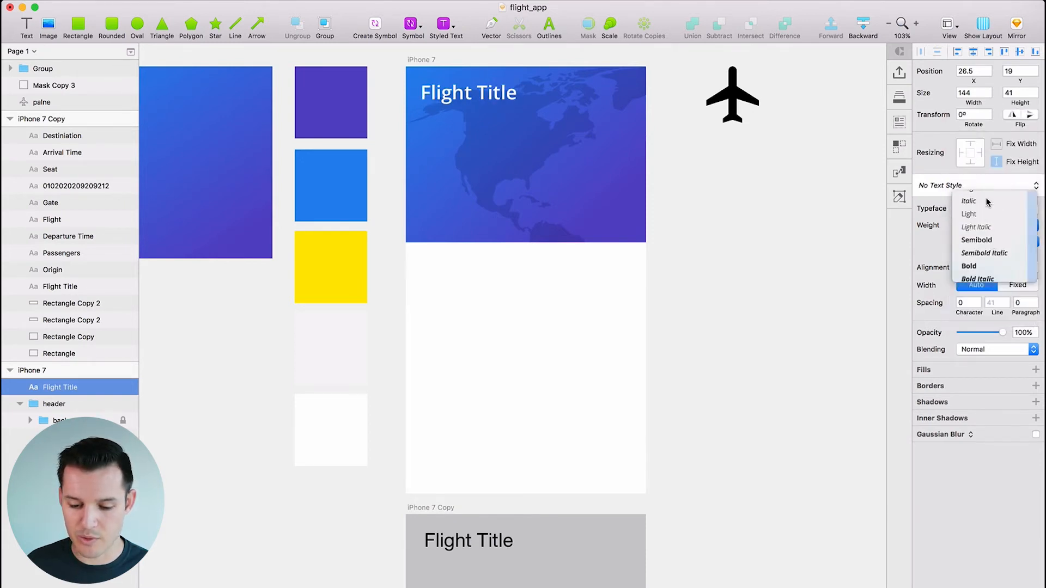
left_click(968, 214)
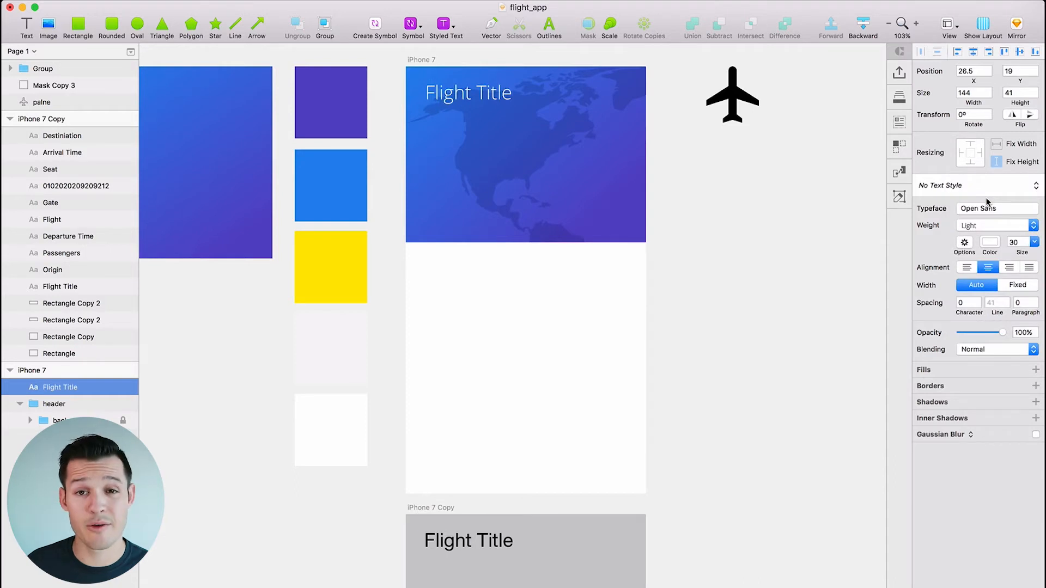
double_click(469, 92)
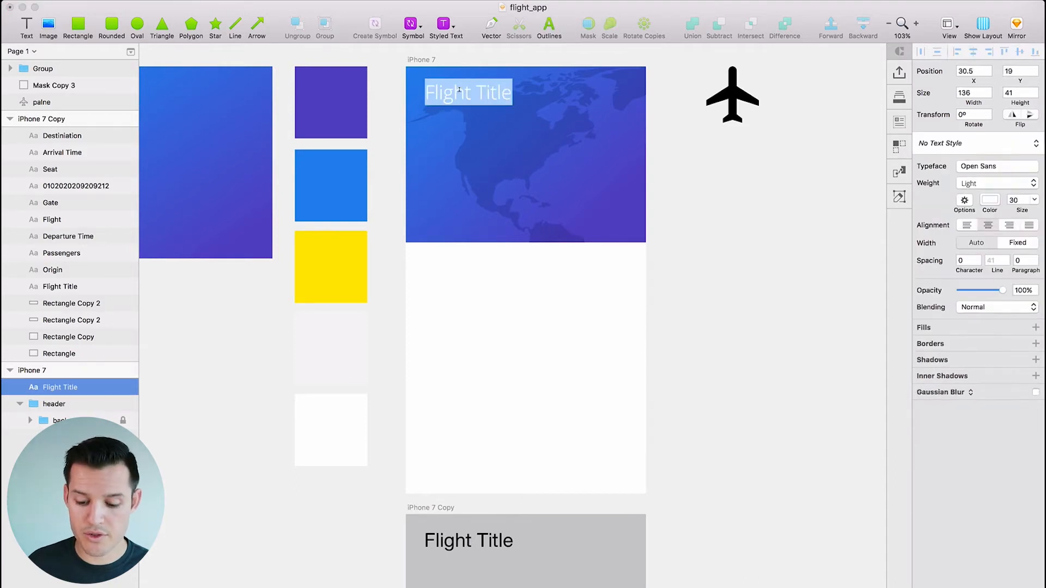
Step: Retype the title as 'Your Flight to San Francisco'
type("Your Fl")
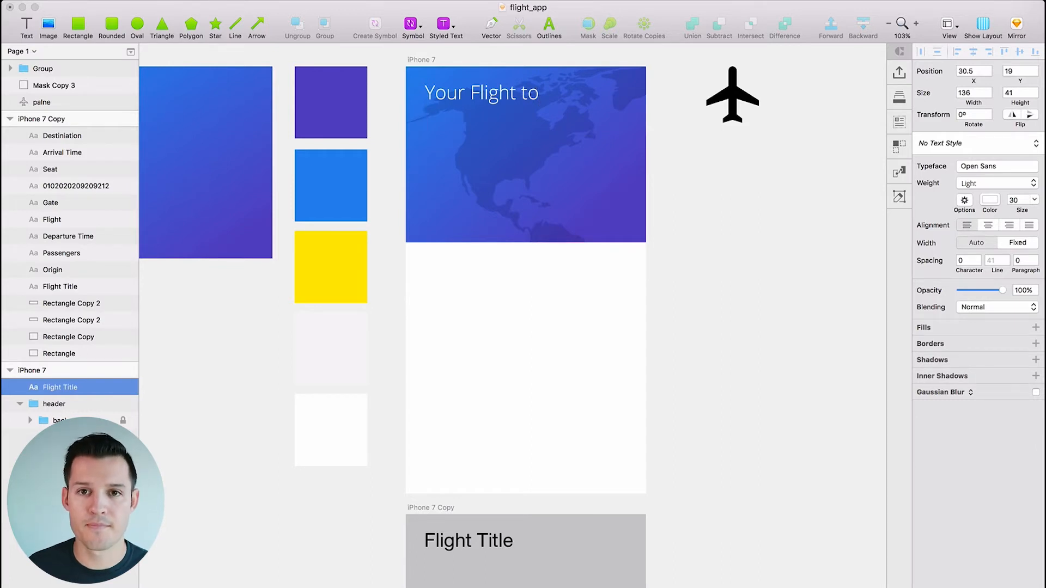
type("San")
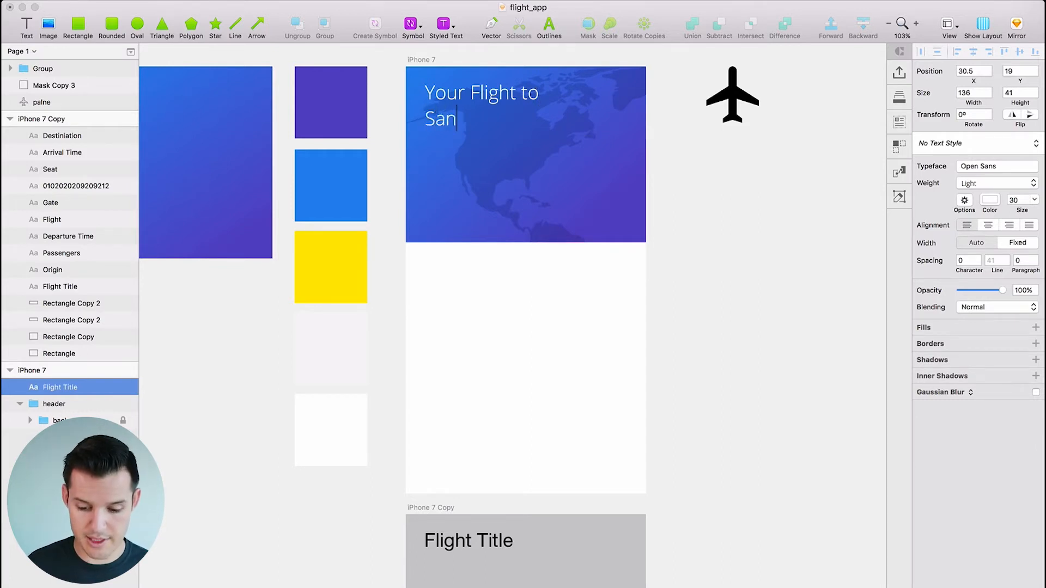
type("Francisco")
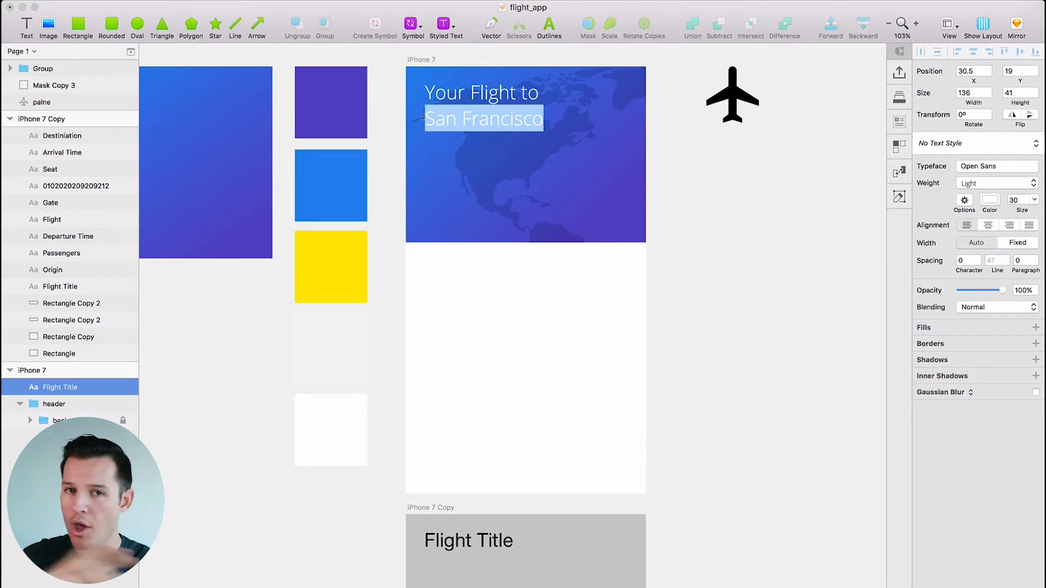
mouse_move(749, 176)
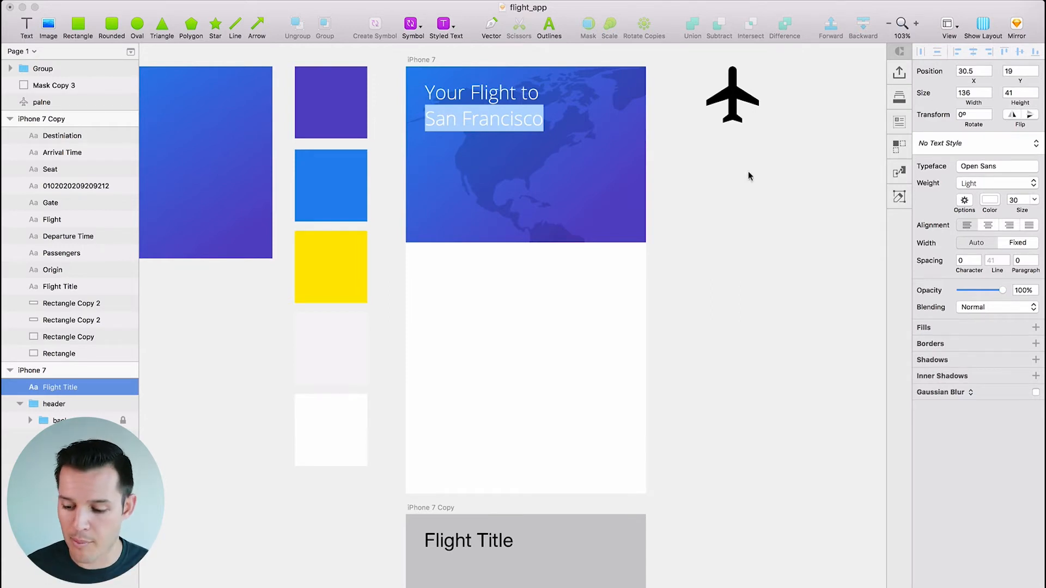
Step: Set both title lines, 'Your Flight to' and 'San Francisco', to Semibold
left_click(994, 183)
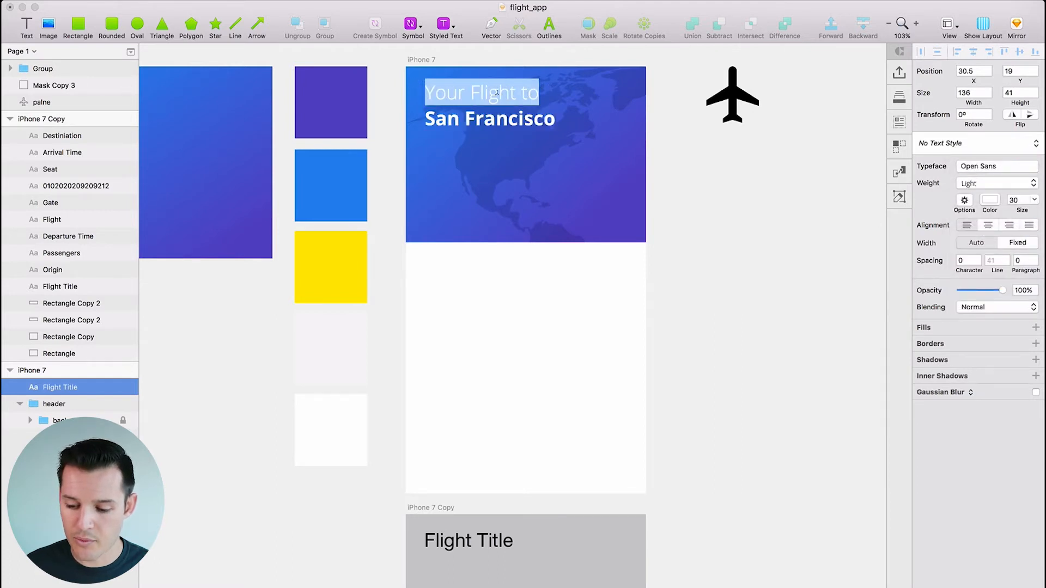
left_click(996, 184)
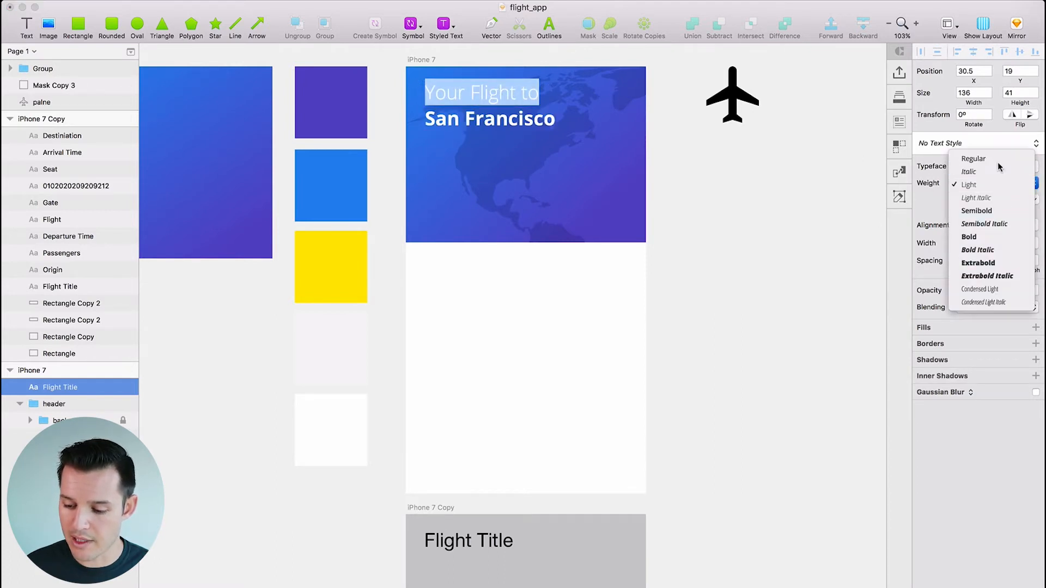
left_click(973, 159)
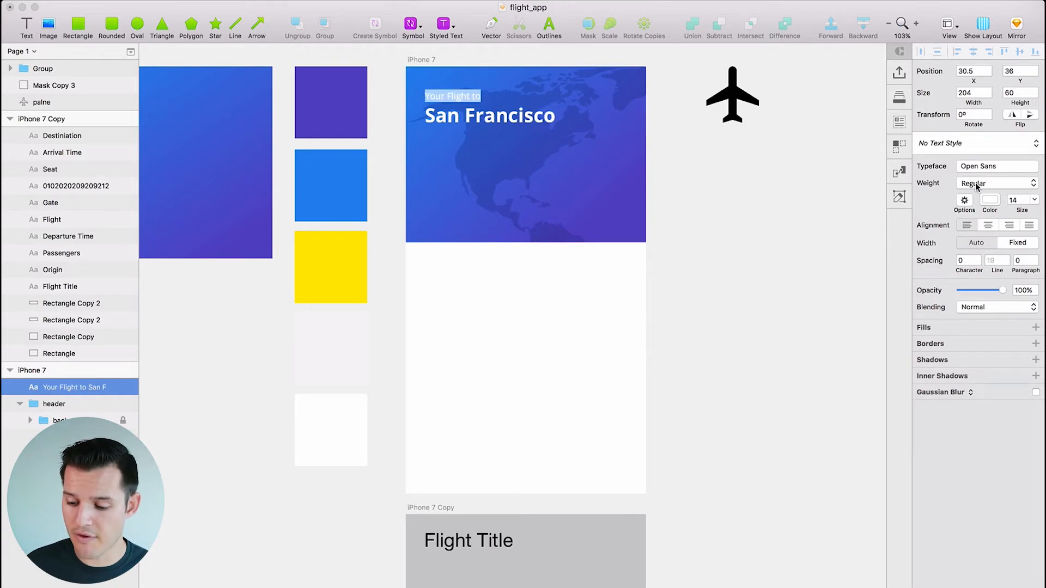
left_click(993, 183)
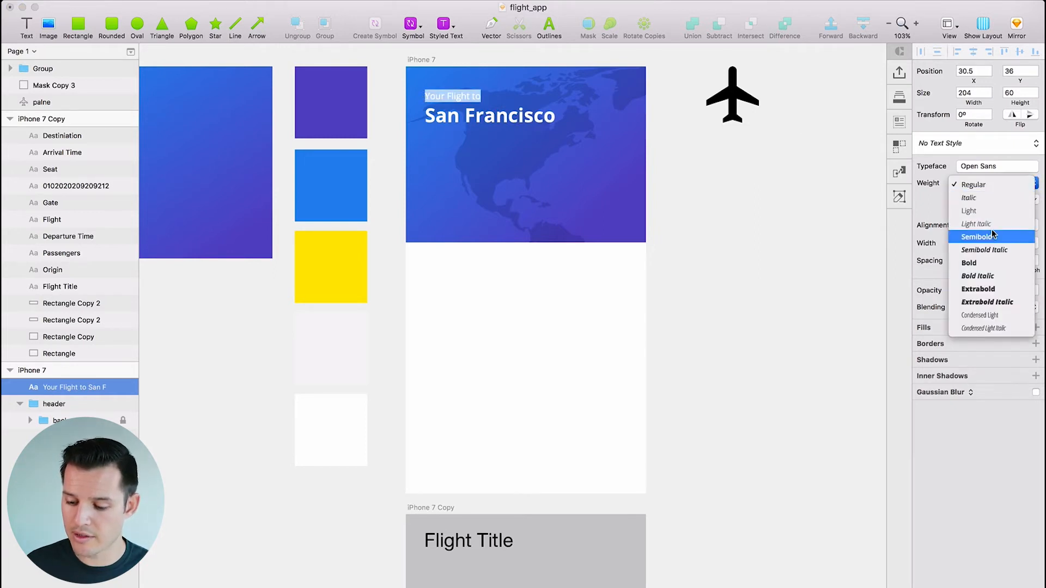
left_click(540, 129)
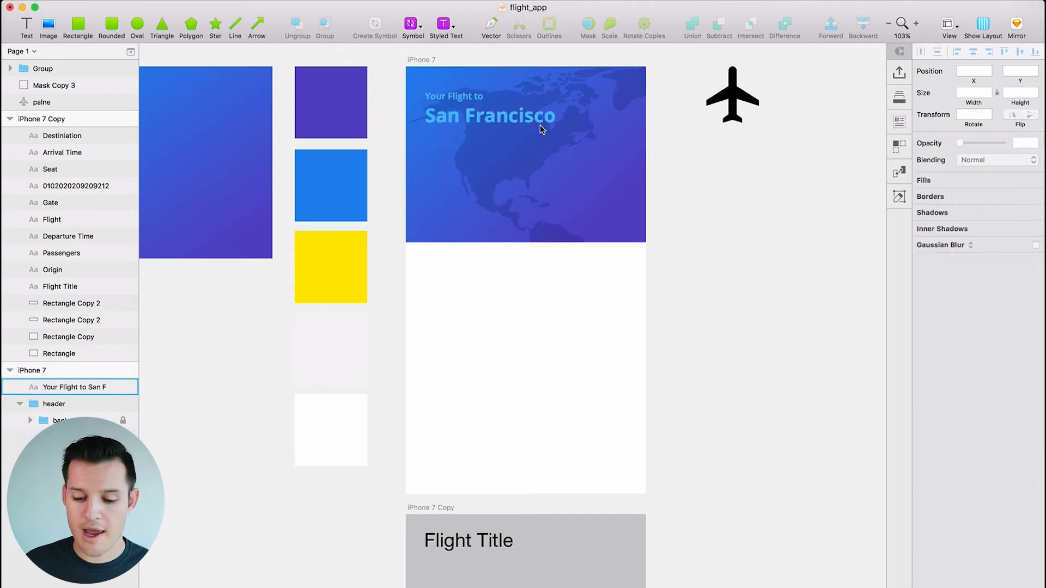
Step: Make the title uppercase and add the Status Bar Light symbol
left_click(489, 115)
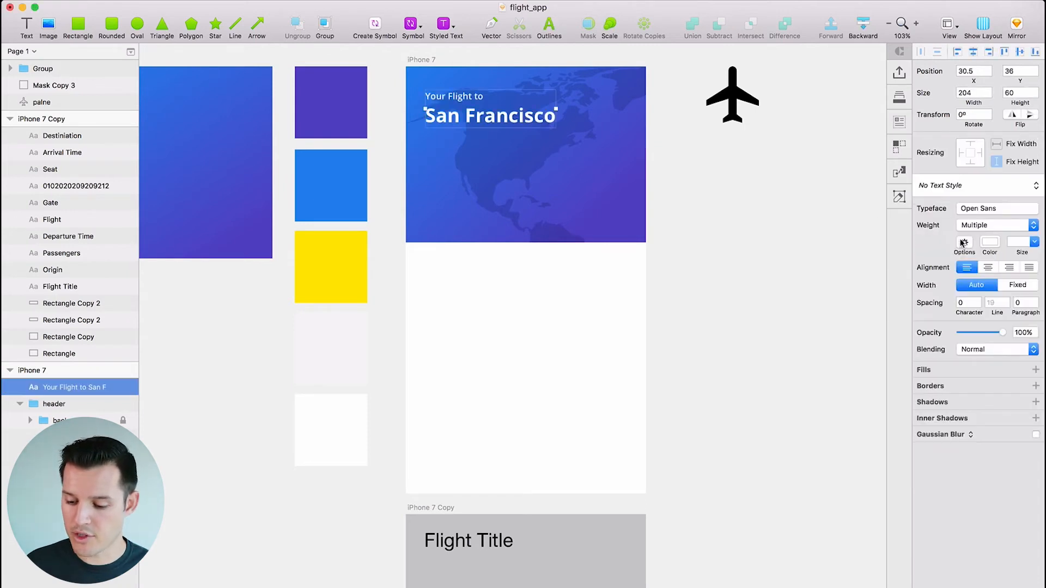
left_click(963, 242)
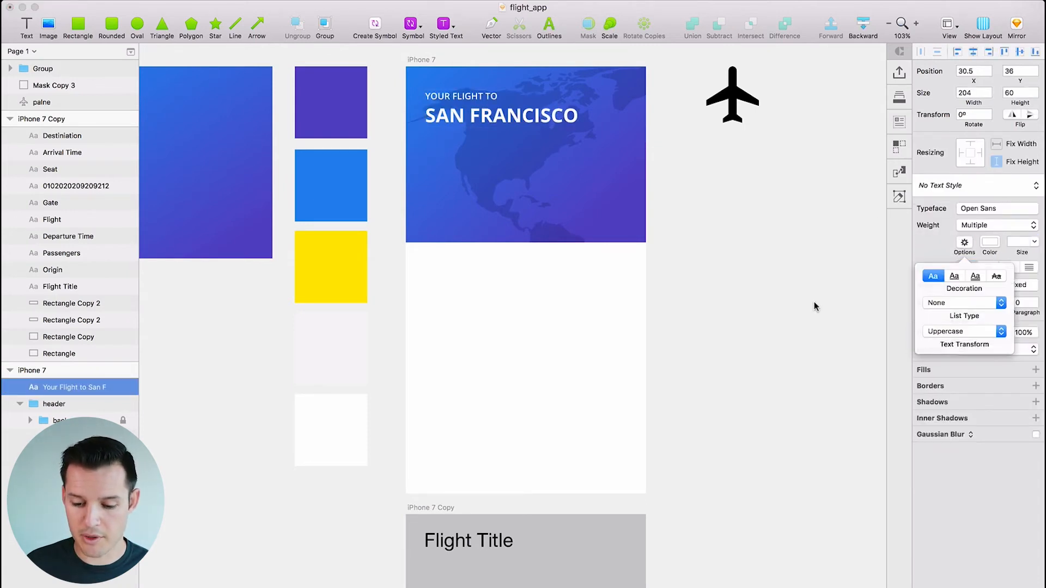
left_click(500, 115)
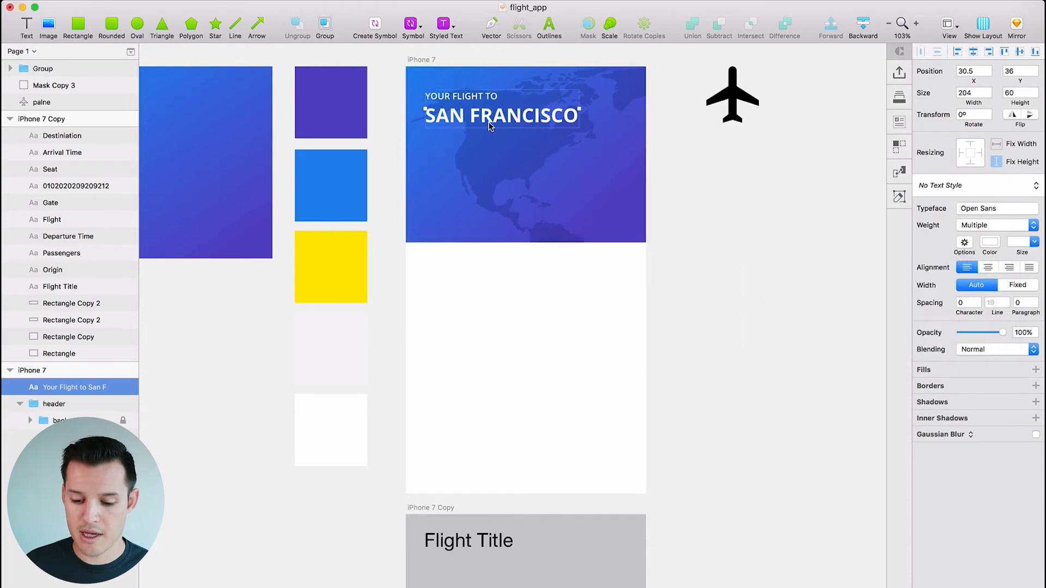
left_click(1007, 300)
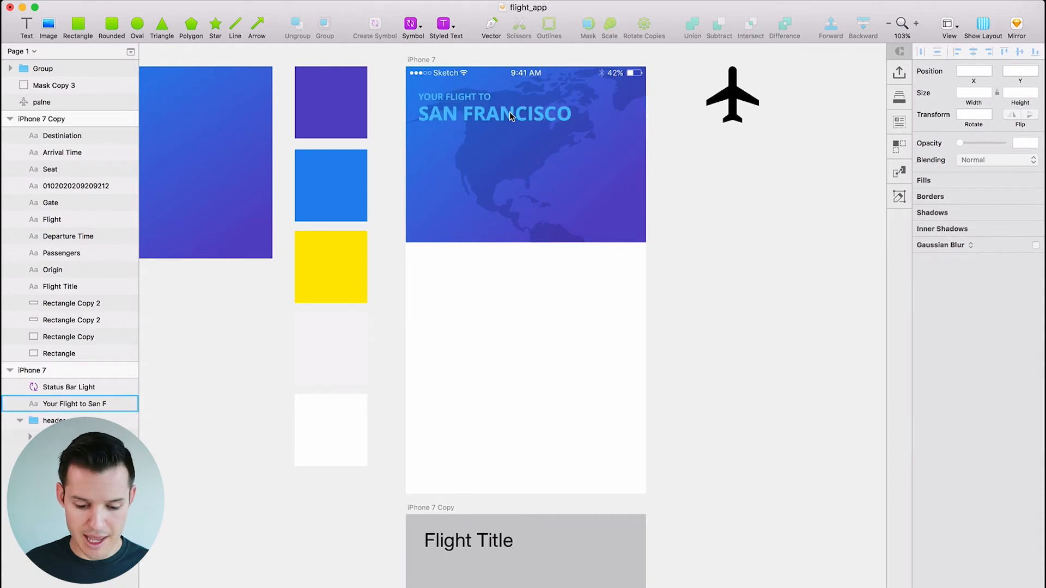
Step: Copy the uppercase title text and paste it on the empty canvas
left_click(68, 387)
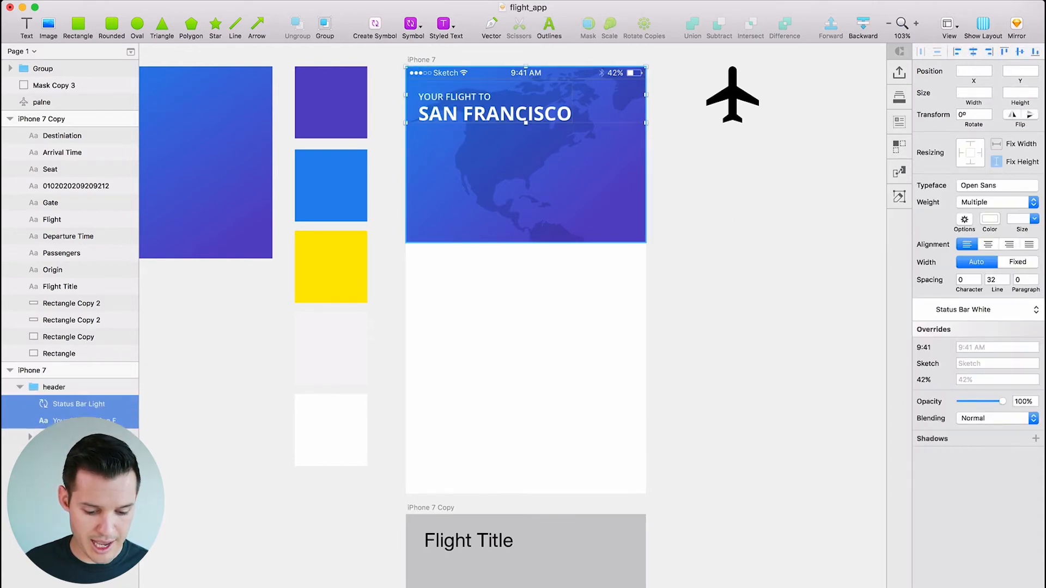
left_click(54, 387)
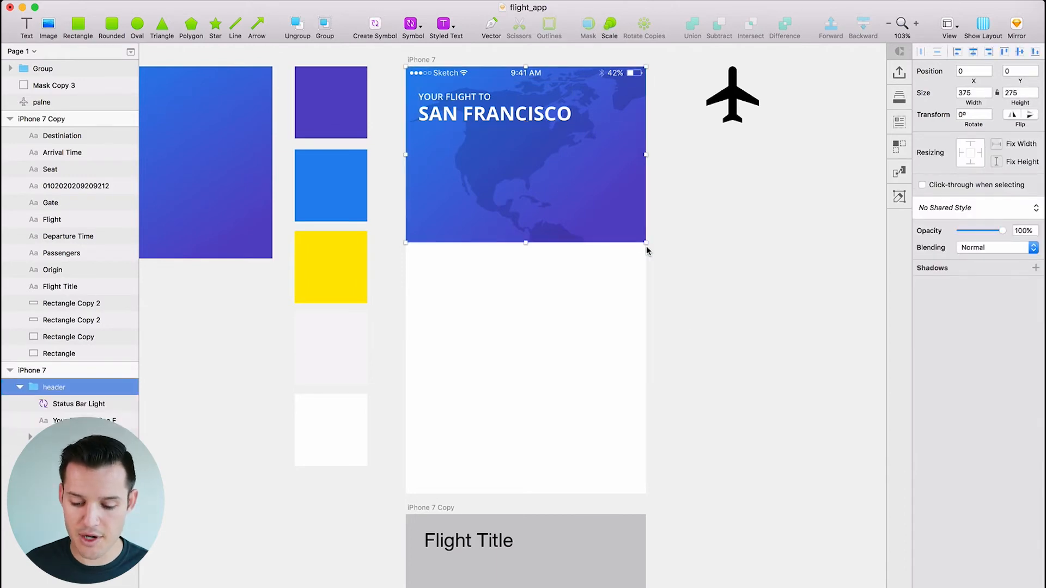
mouse_move(693, 204)
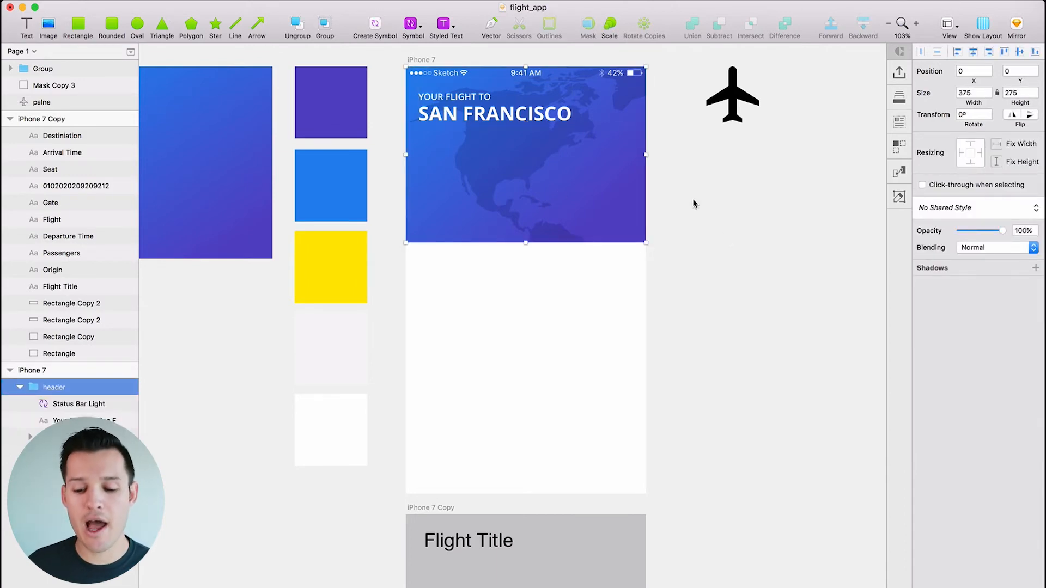
left_click(494, 114)
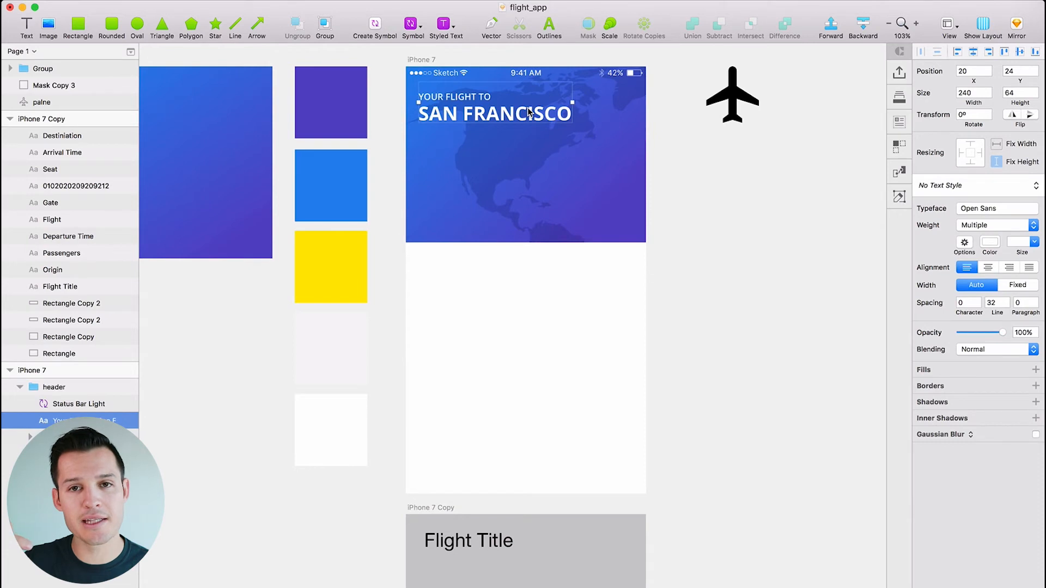
mouse_move(524, 111)
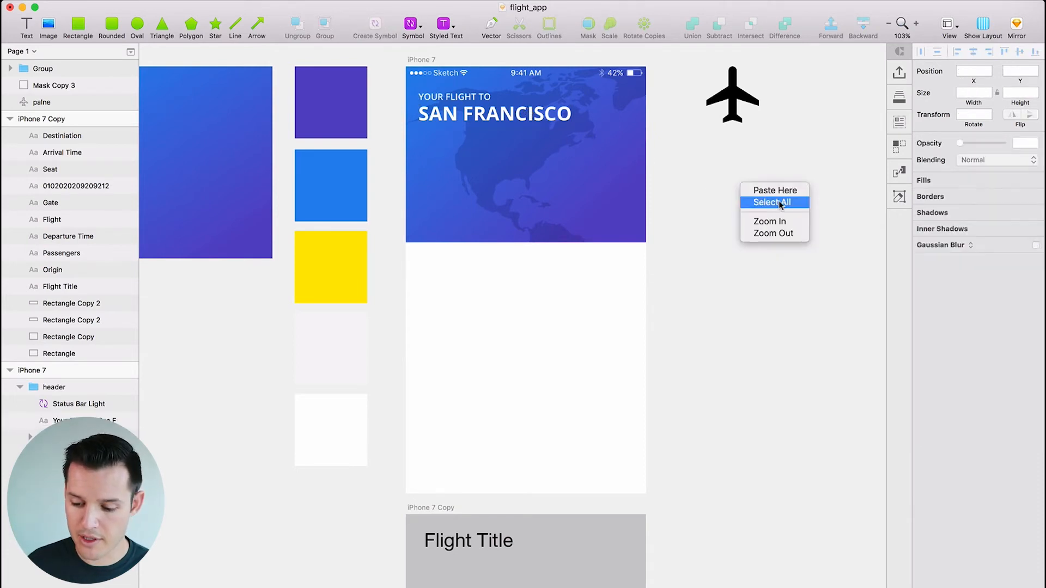
left_click(776, 189)
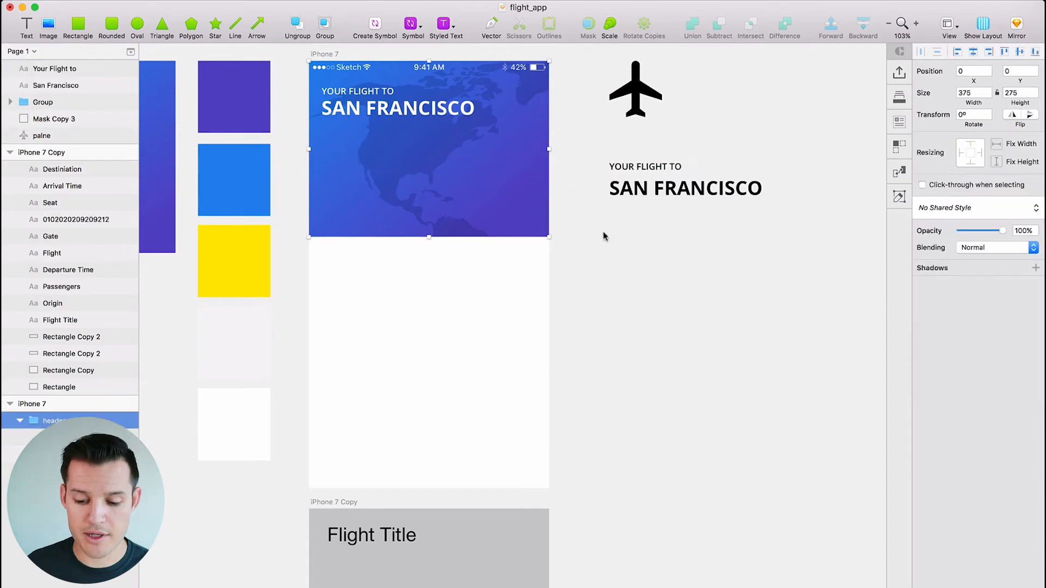
Step: Create the regular-weight Origin / Honolulu label from the title and select both layers
left_click(398, 199)
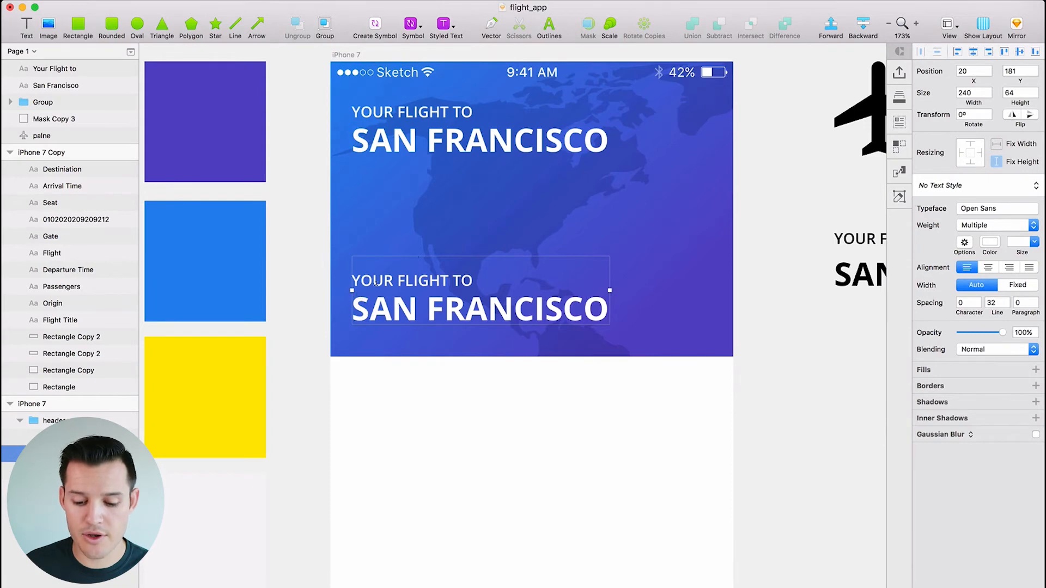
type("Origi")
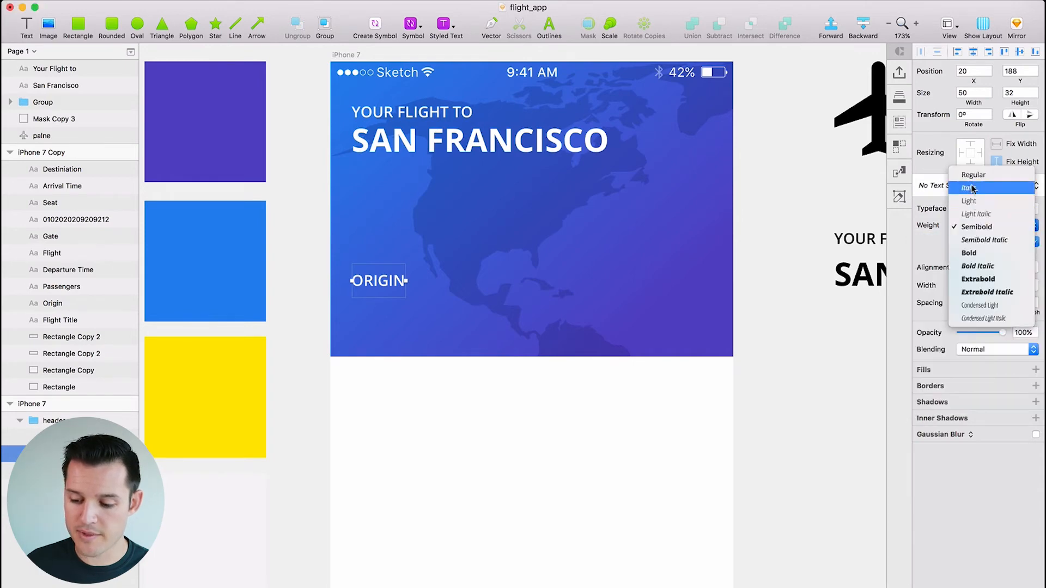
left_click(973, 174)
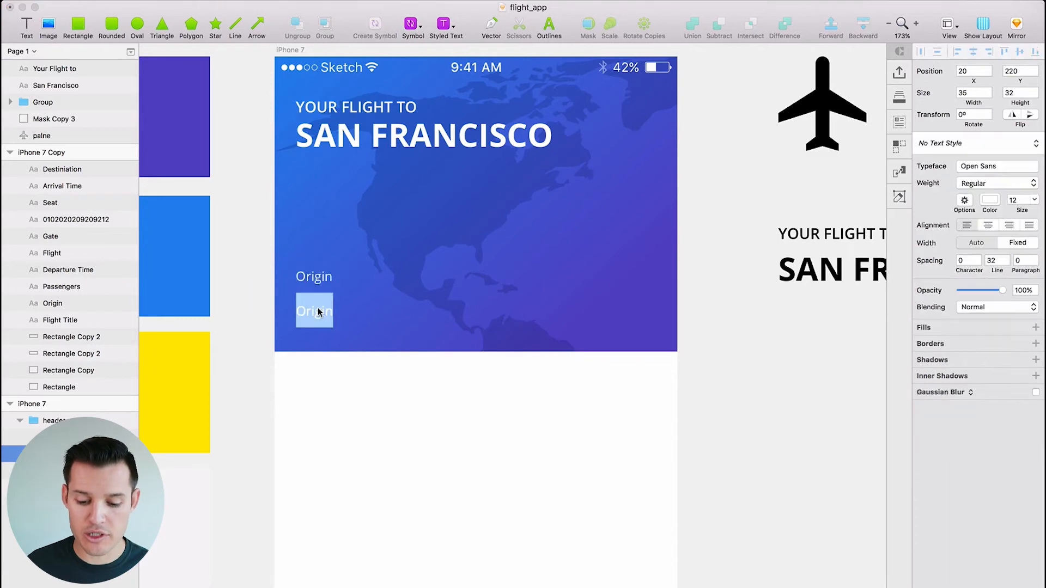
type("Hon")
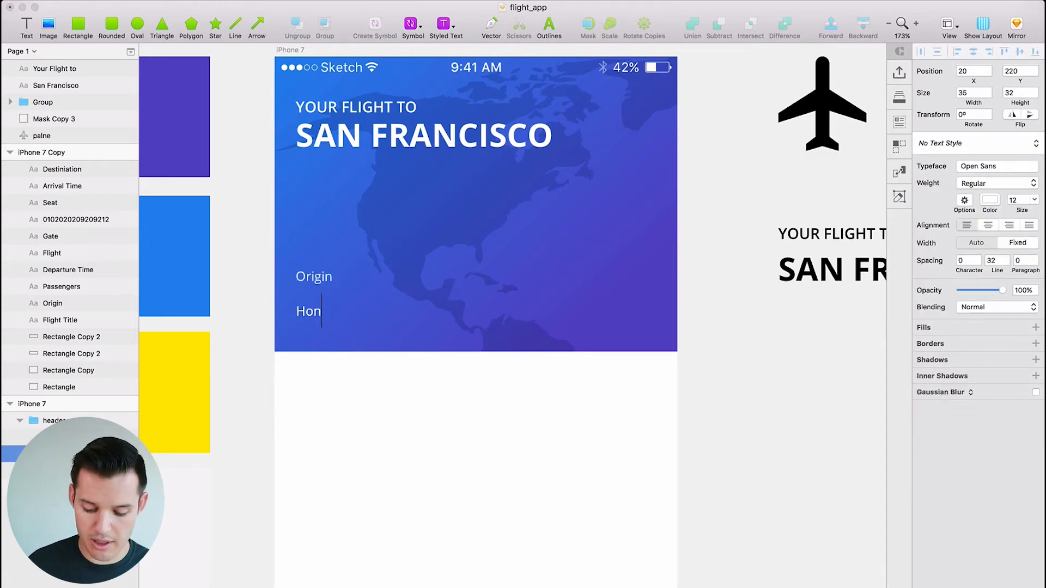
type("olulu")
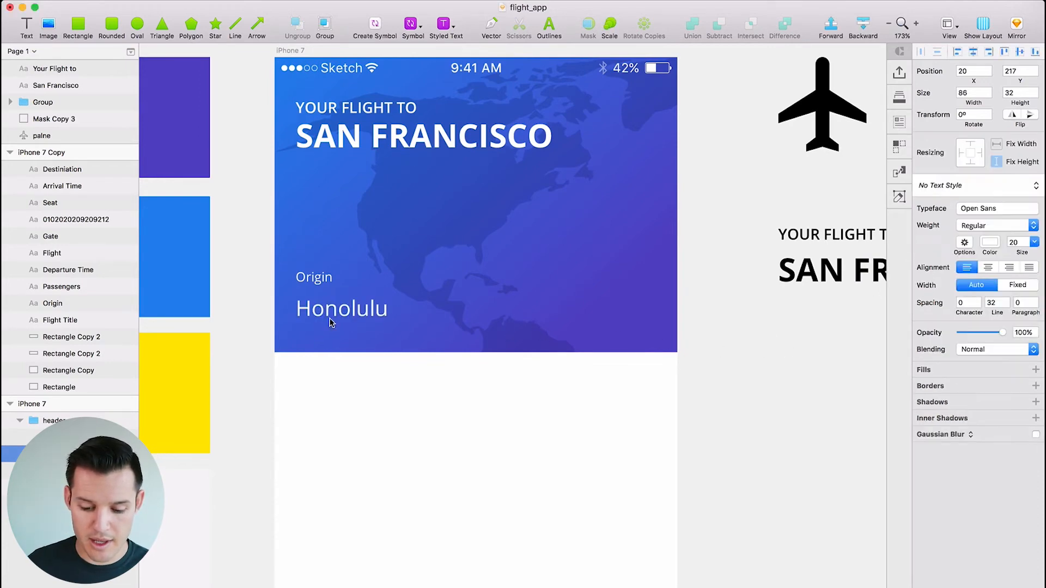
left_click(342, 308)
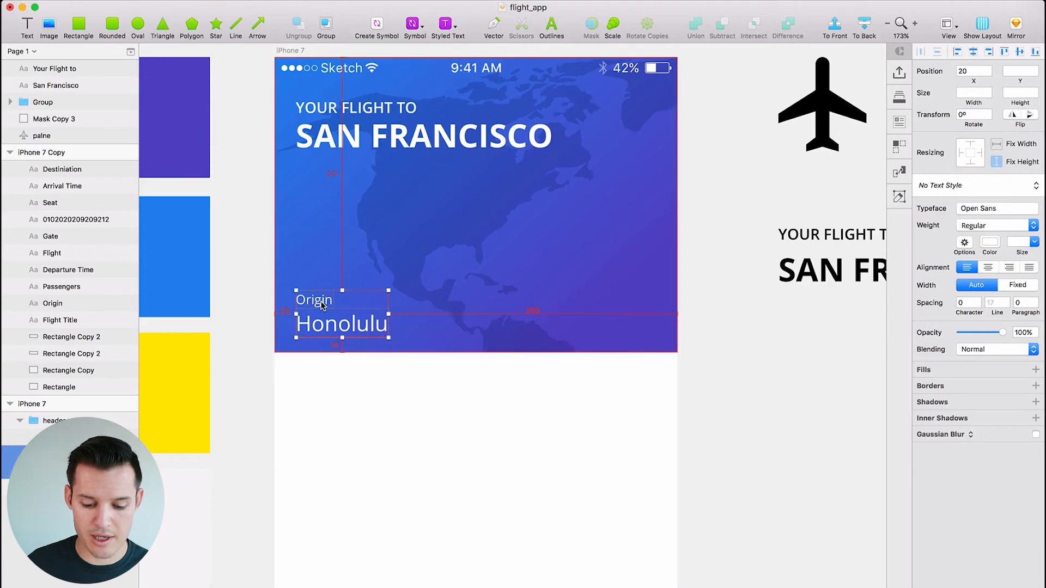
left_click(42, 102)
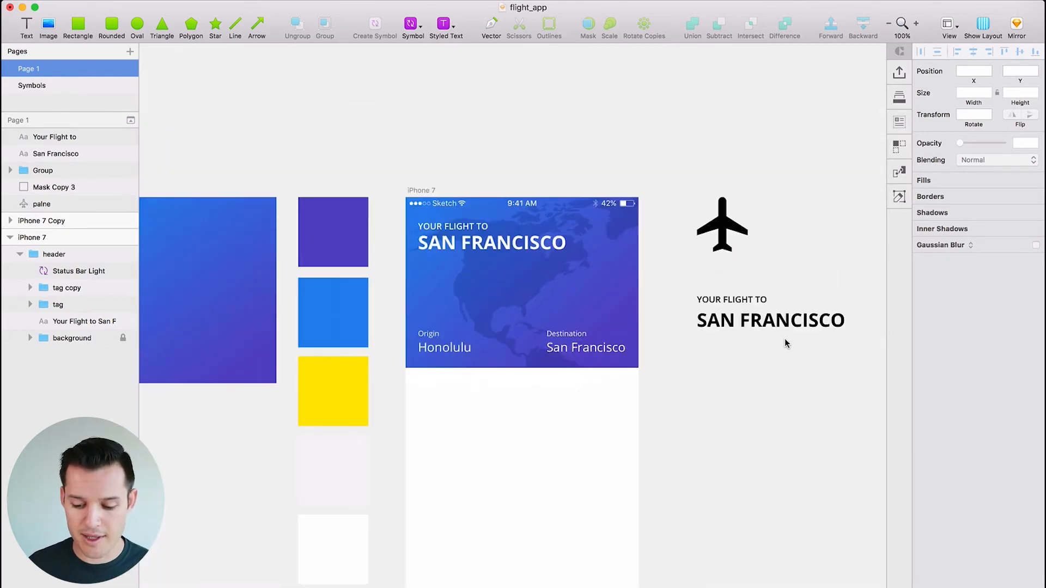
Step: Finish the curved flight path and select it with the plane and dot layers
scroll("down", 3)
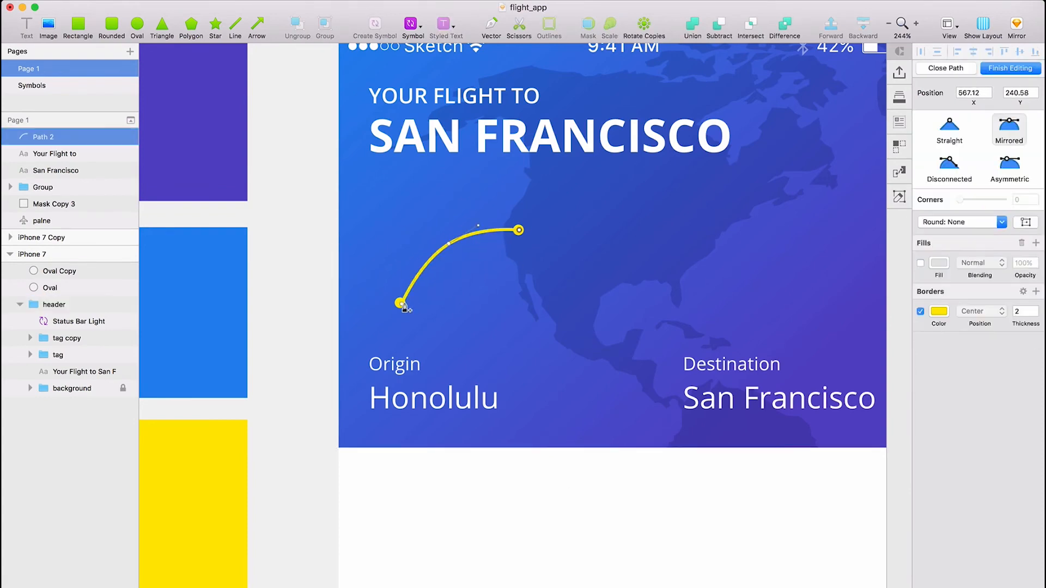
left_click(51, 255)
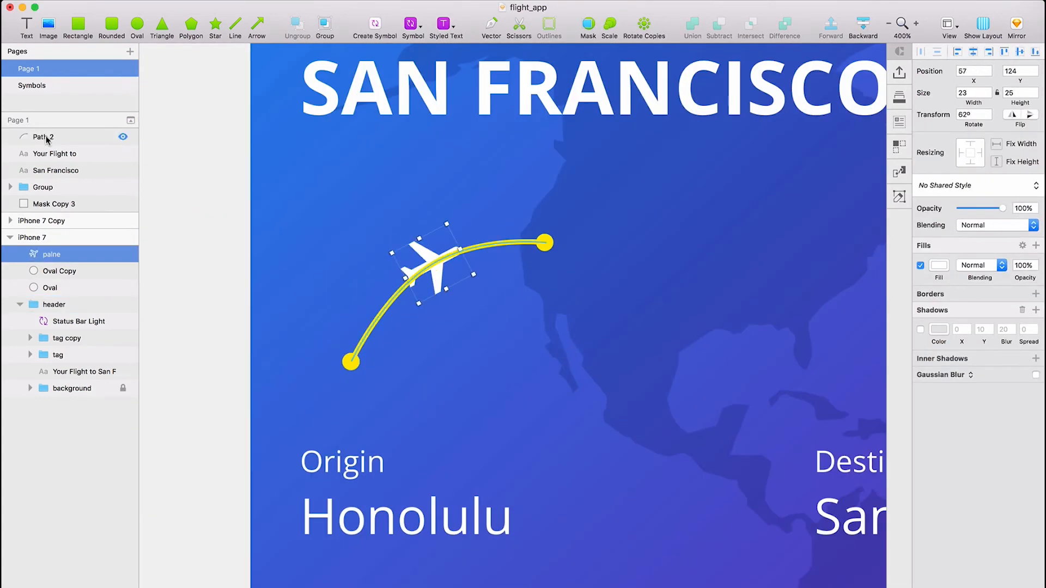
left_click(54, 235)
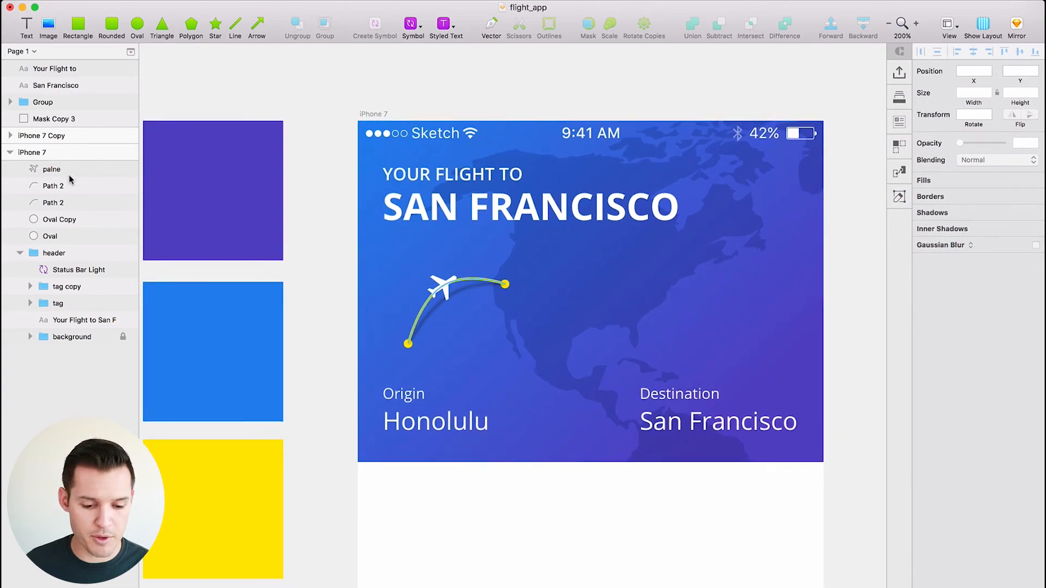
left_click(50, 252)
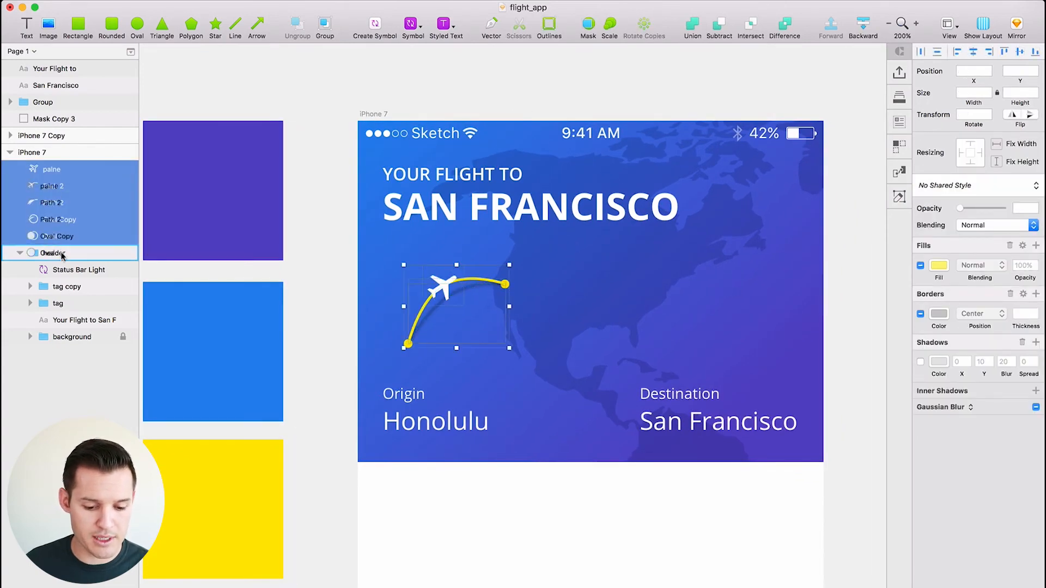
left_click(11, 152)
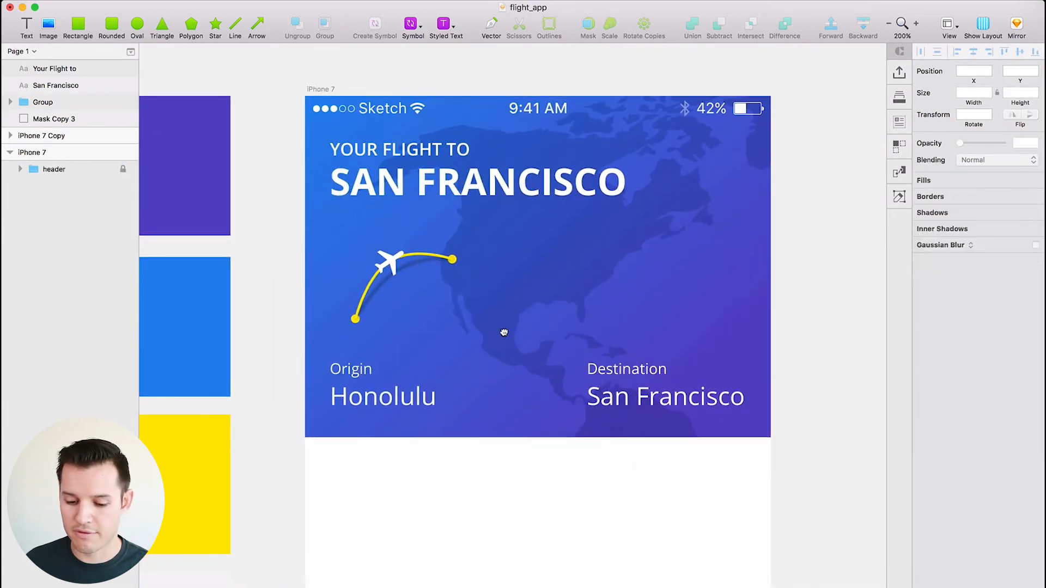
mouse_move(454, 363)
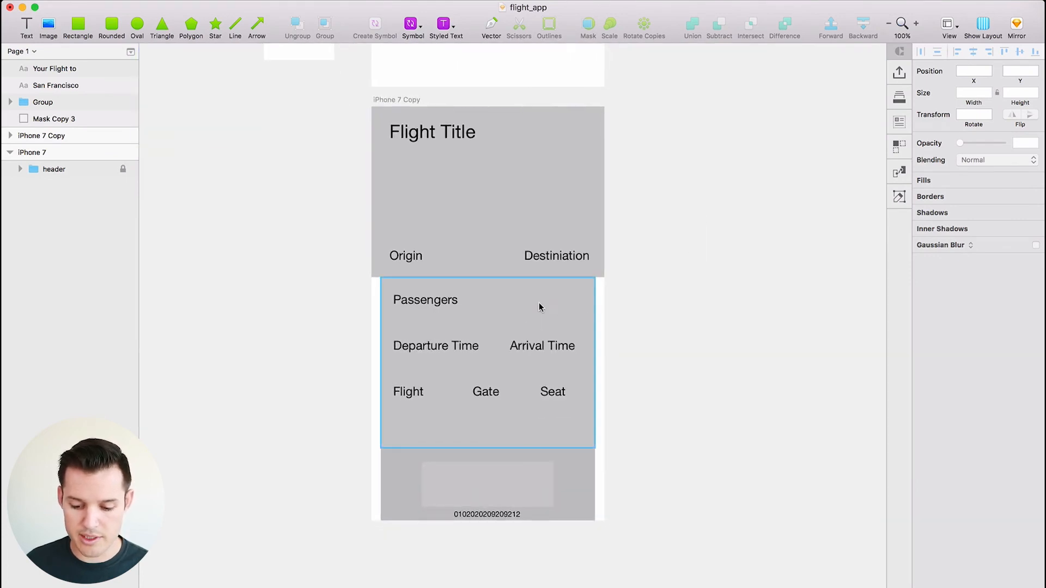
mouse_move(550, 311)
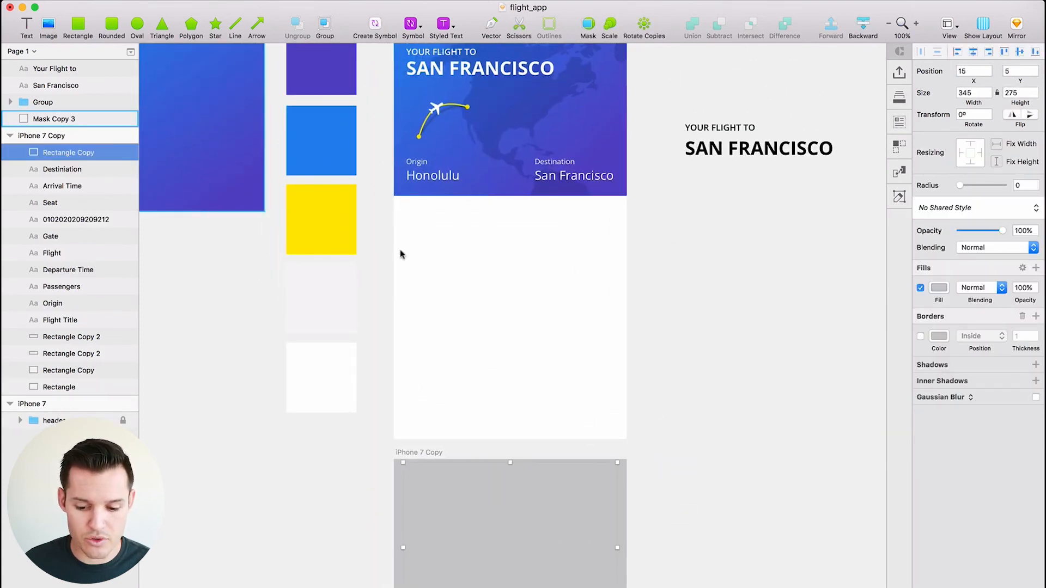
Step: Paste the white card rectangle into iPhone 7 and change the Flight value to 143
left_click(32, 387)
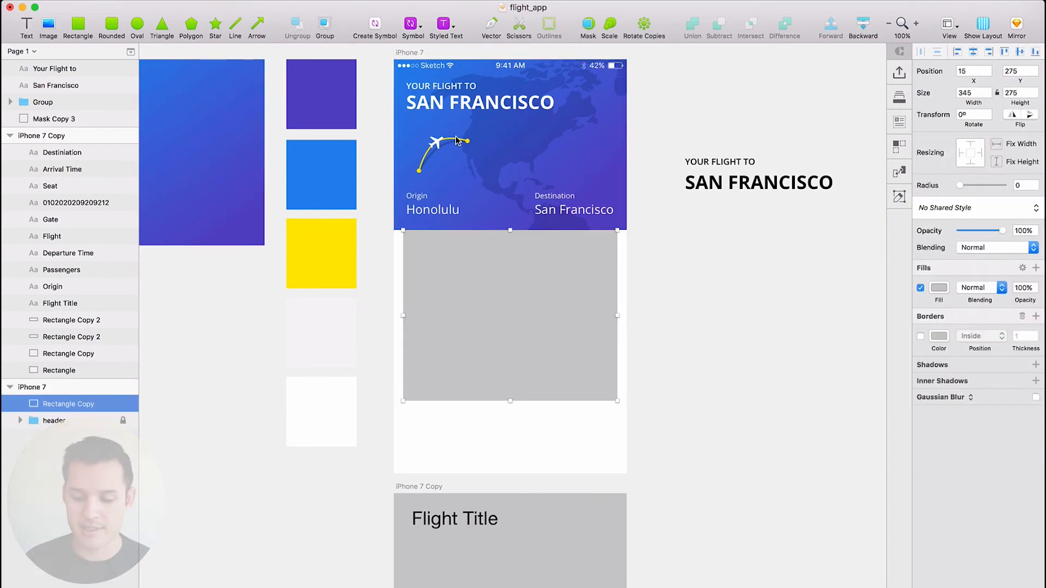
left_click(32, 386)
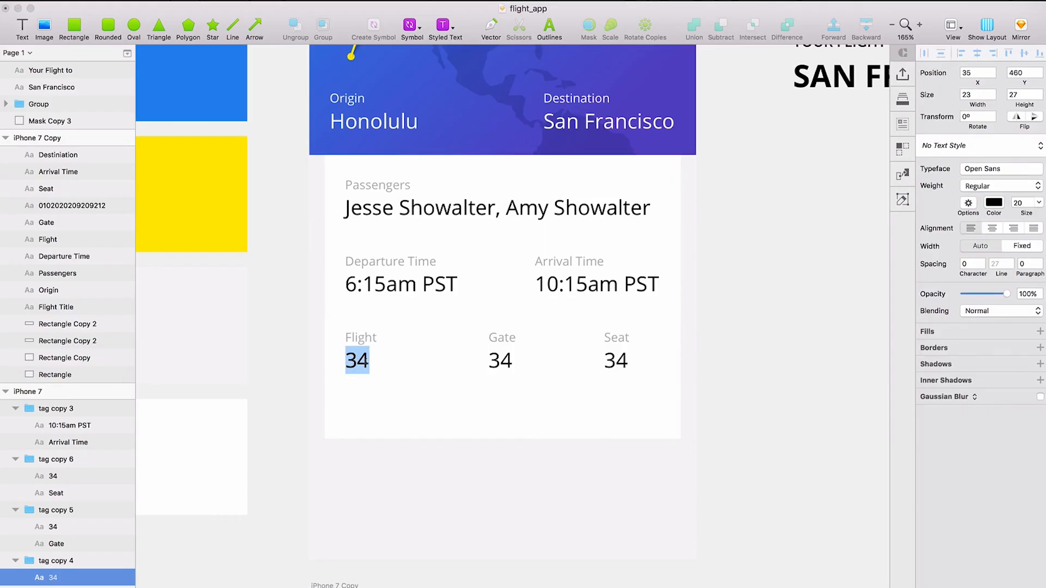
type("143")
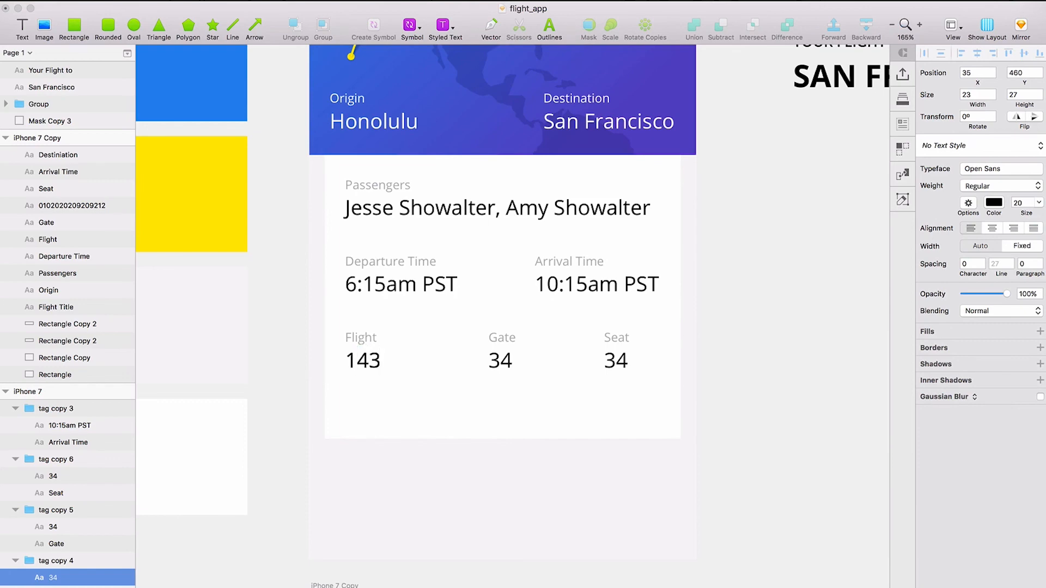